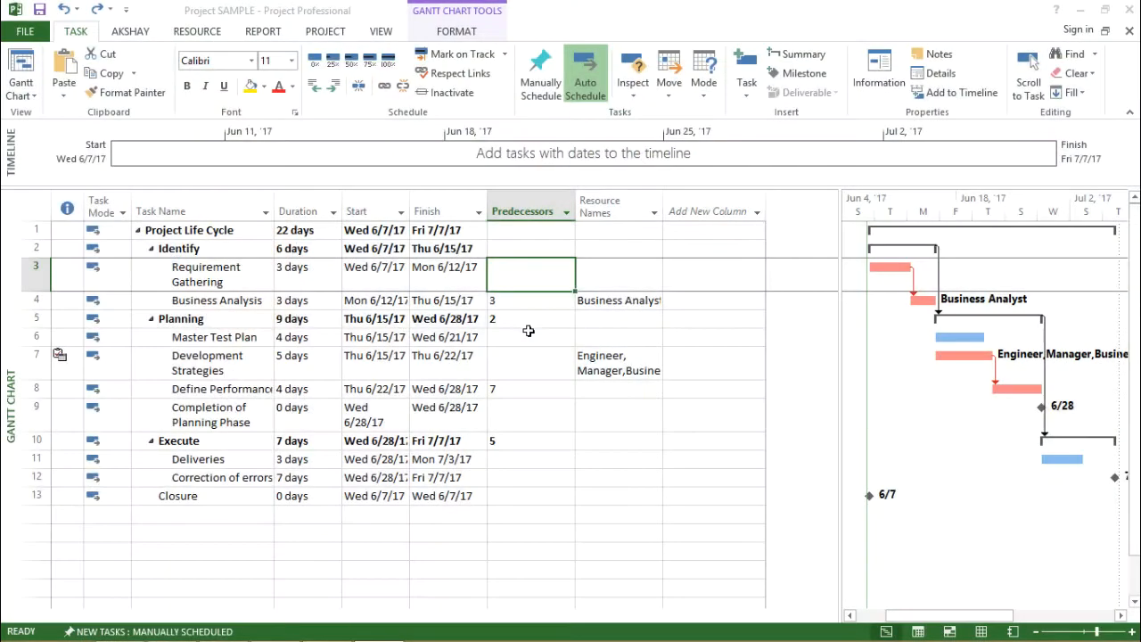
- Review the Requirement Gathering and Business Analysis rows, then select the Deliveries resource cell
{"action": "left_click", "coordinate": [530, 336]}
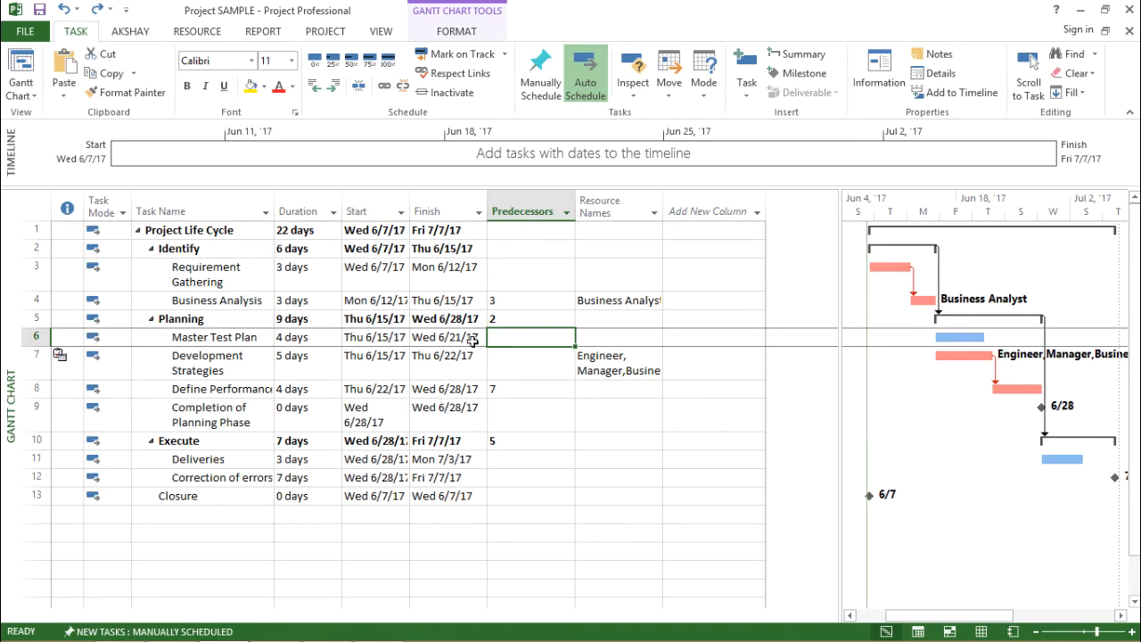
{"action": "left_click", "coordinate": [618, 267]}
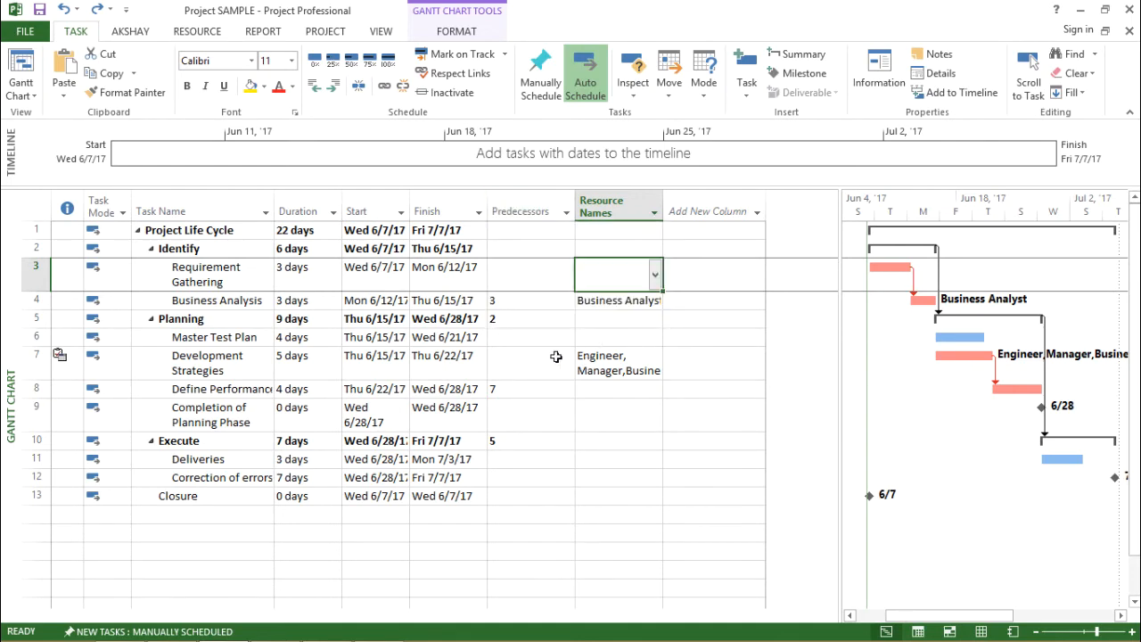
{"action": "left_click", "coordinate": [615, 299]}
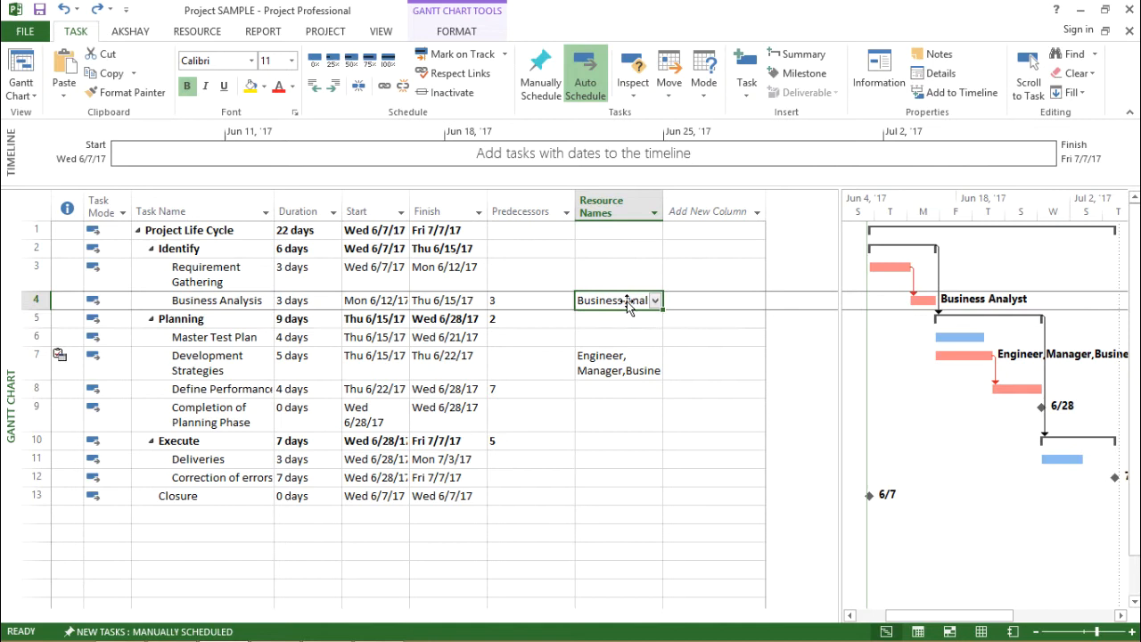
{"action": "left_click", "coordinate": [619, 274]}
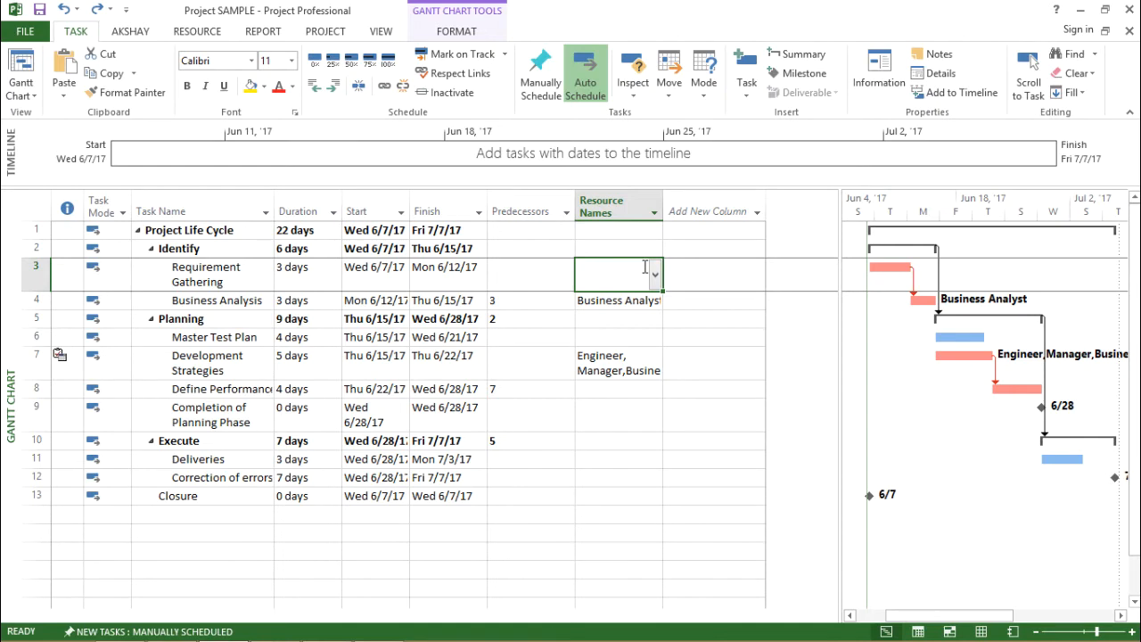
{"action": "mouse_move", "coordinate": [479, 390]}
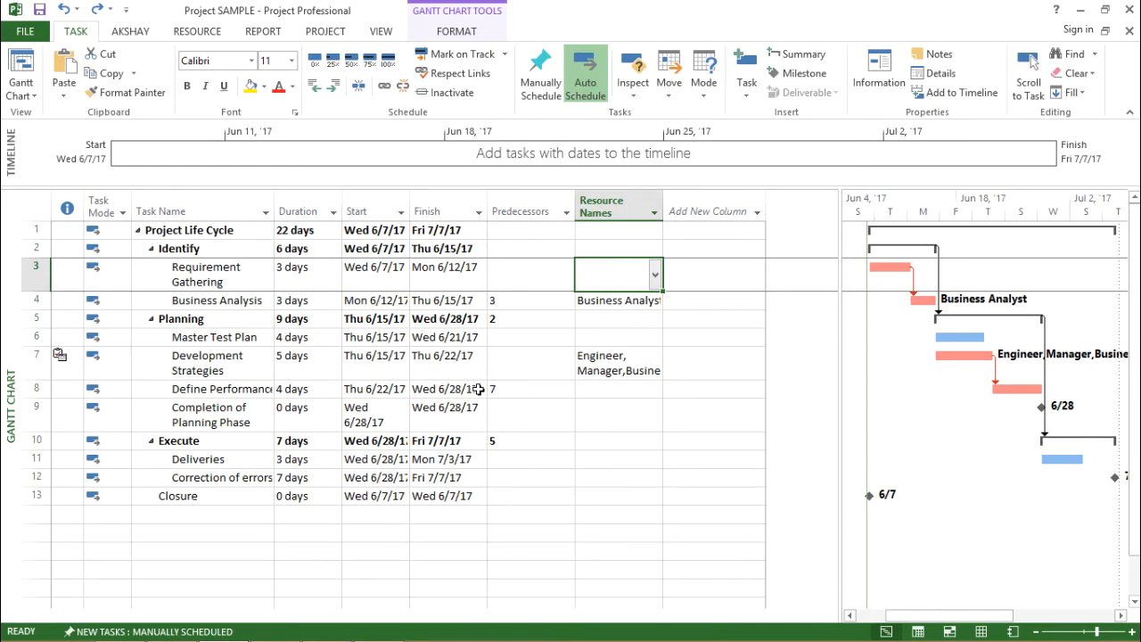
{"action": "mouse_move", "coordinate": [341, 380]}
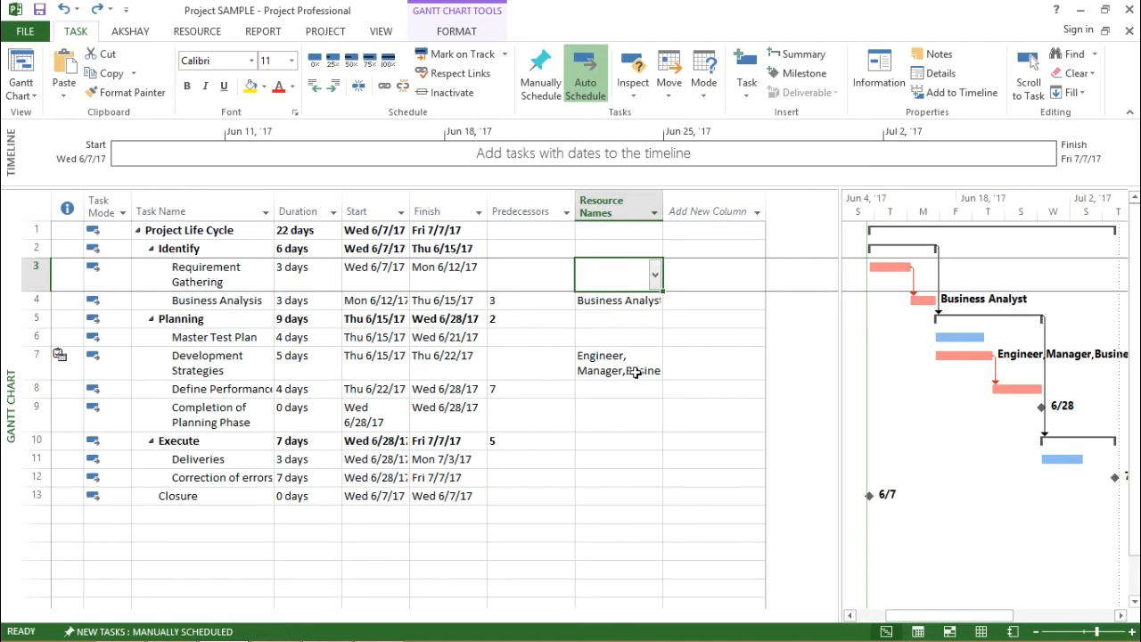
{"action": "mouse_move", "coordinate": [435, 488]}
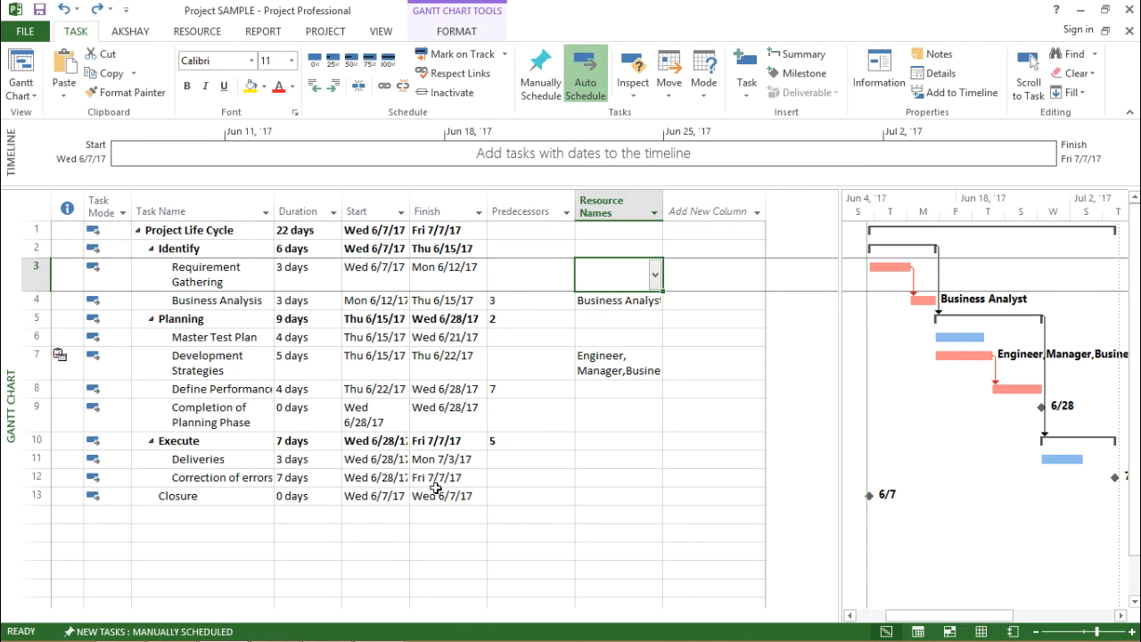
{"action": "left_click", "coordinate": [617, 299]}
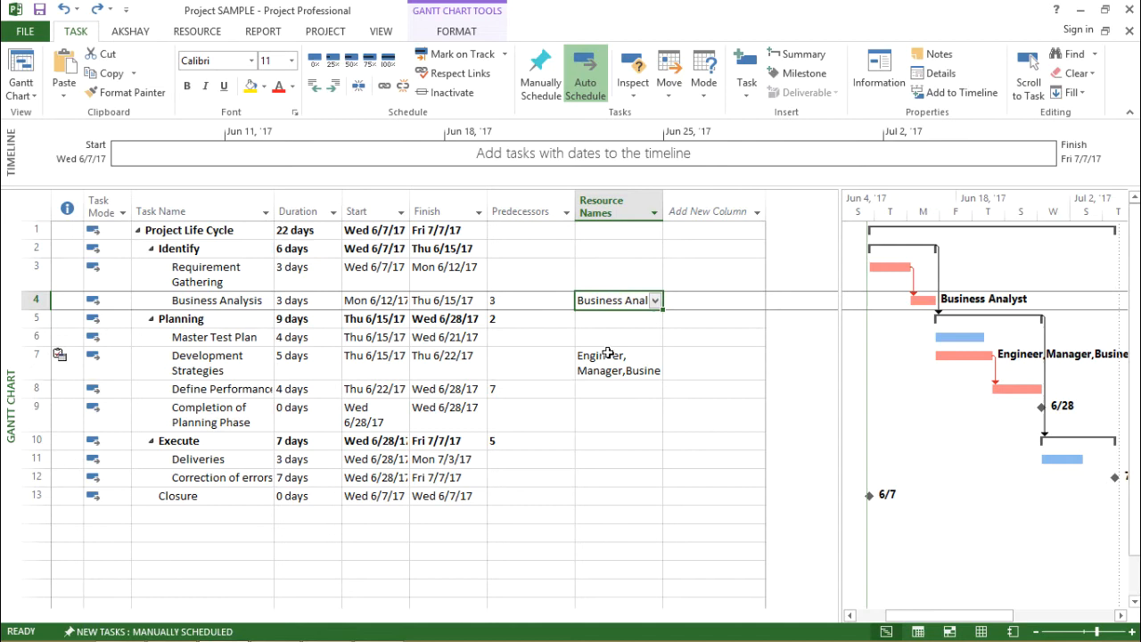
{"action": "left_click", "coordinate": [615, 363]}
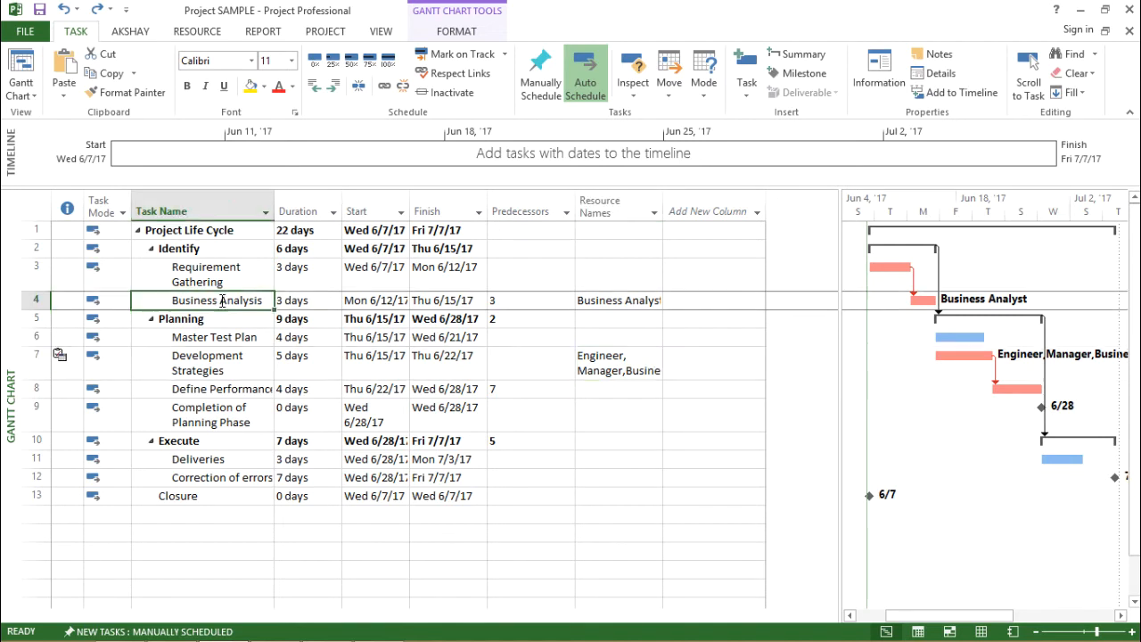
{"action": "left_click", "coordinate": [611, 459]}
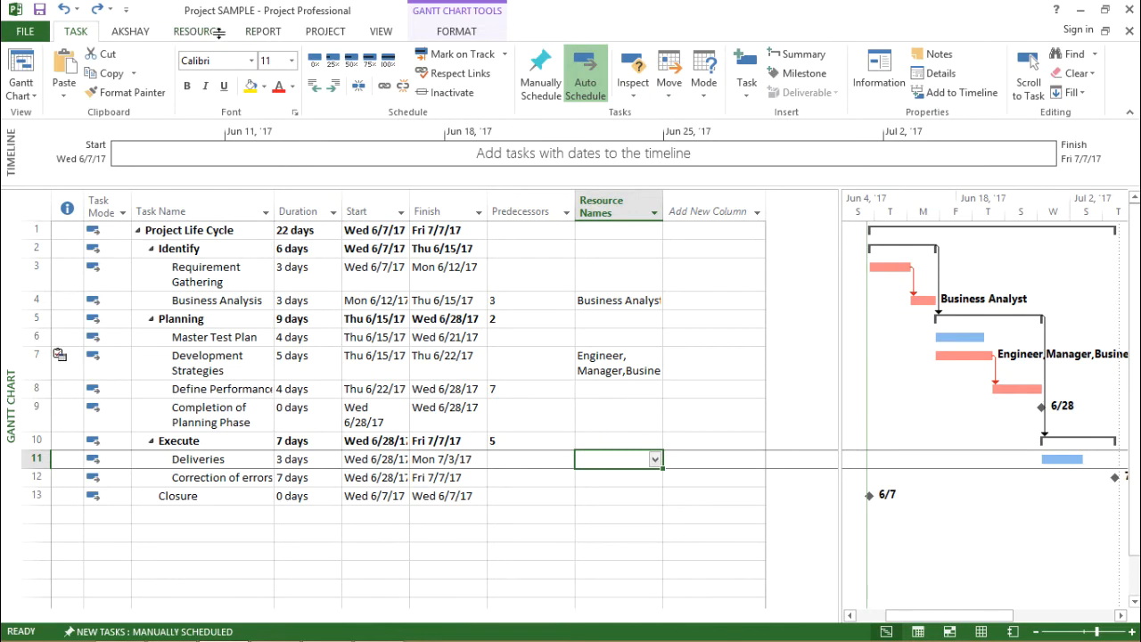
- Assign Test Analyst to the Deliveries task through Assign Resources
{"action": "left_click", "coordinate": [196, 31]}
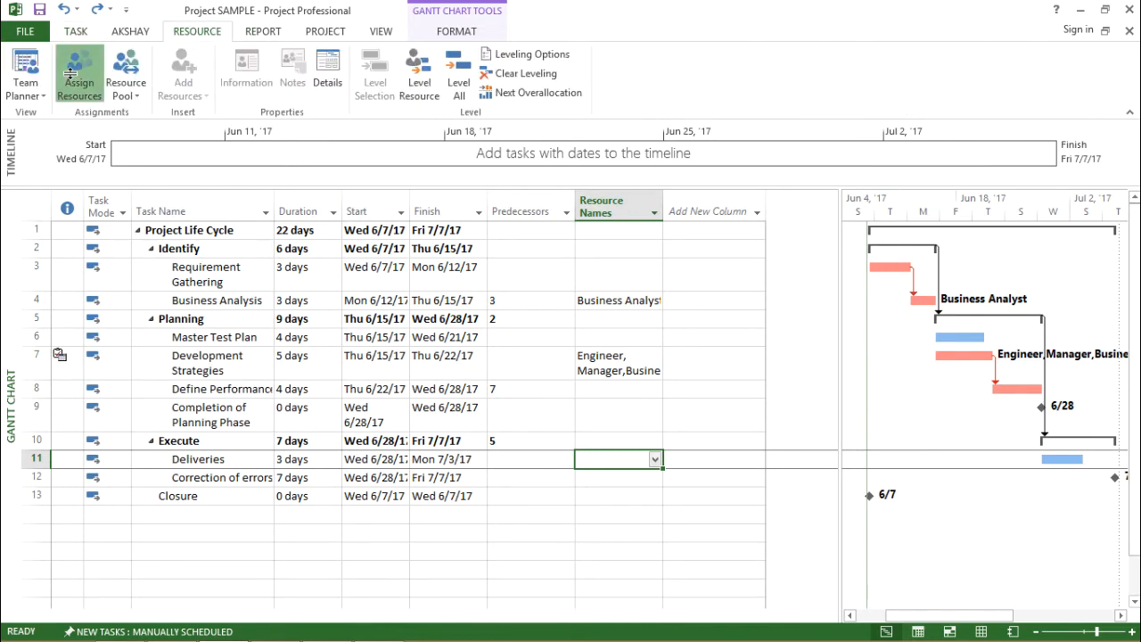
{"action": "left_click", "coordinate": [79, 73]}
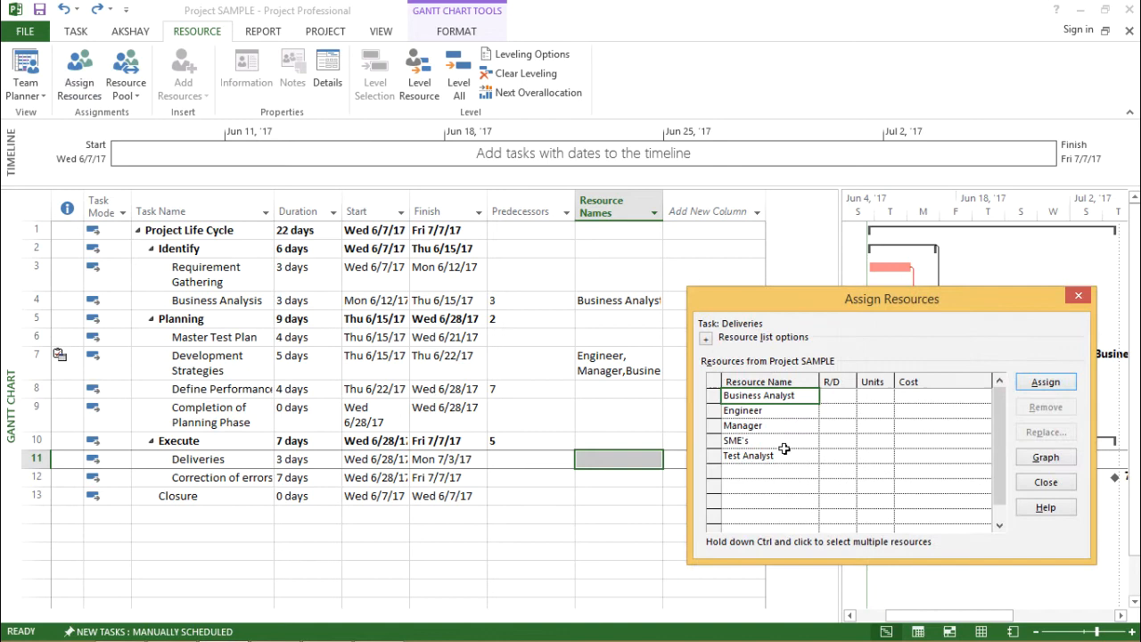
{"action": "left_click", "coordinate": [748, 455]}
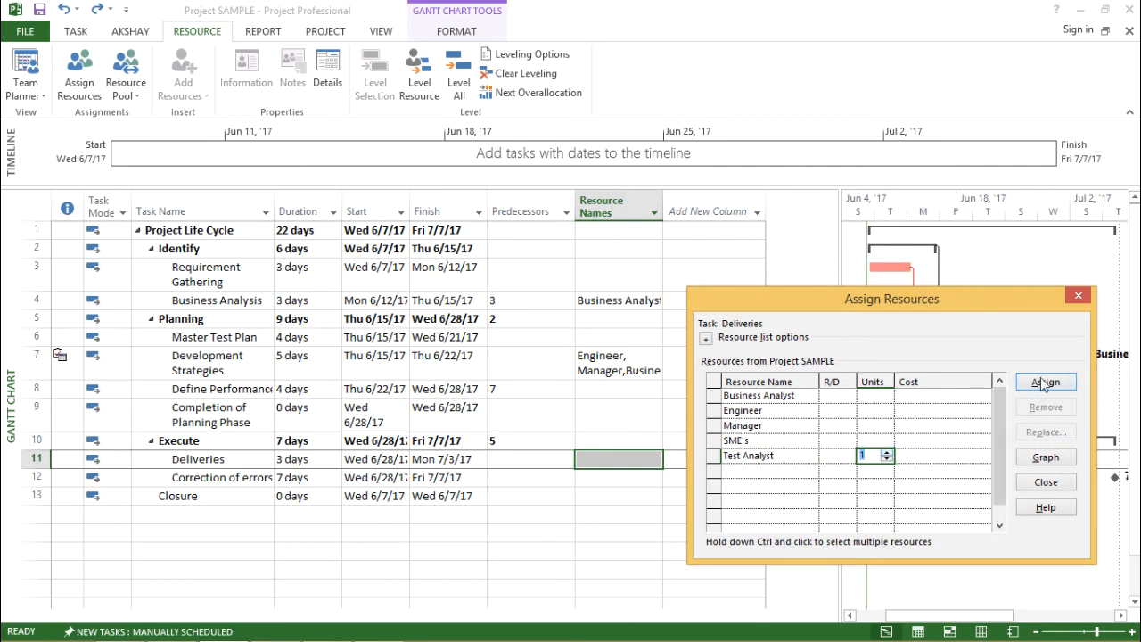
{"action": "left_click", "coordinate": [1044, 381]}
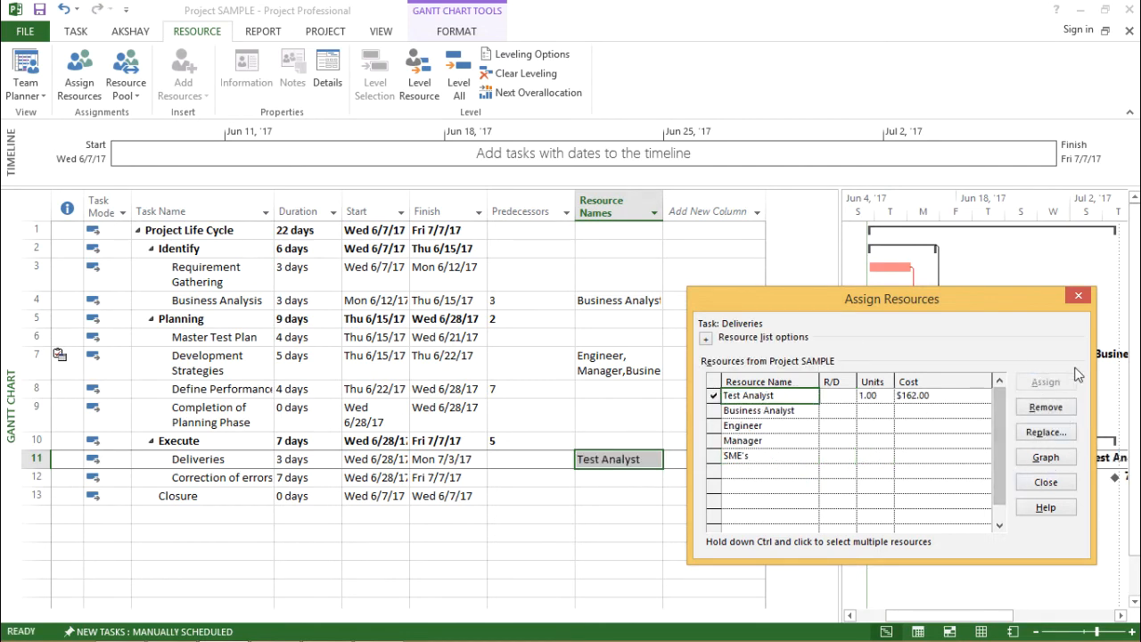
{"action": "left_click", "coordinate": [1045, 481]}
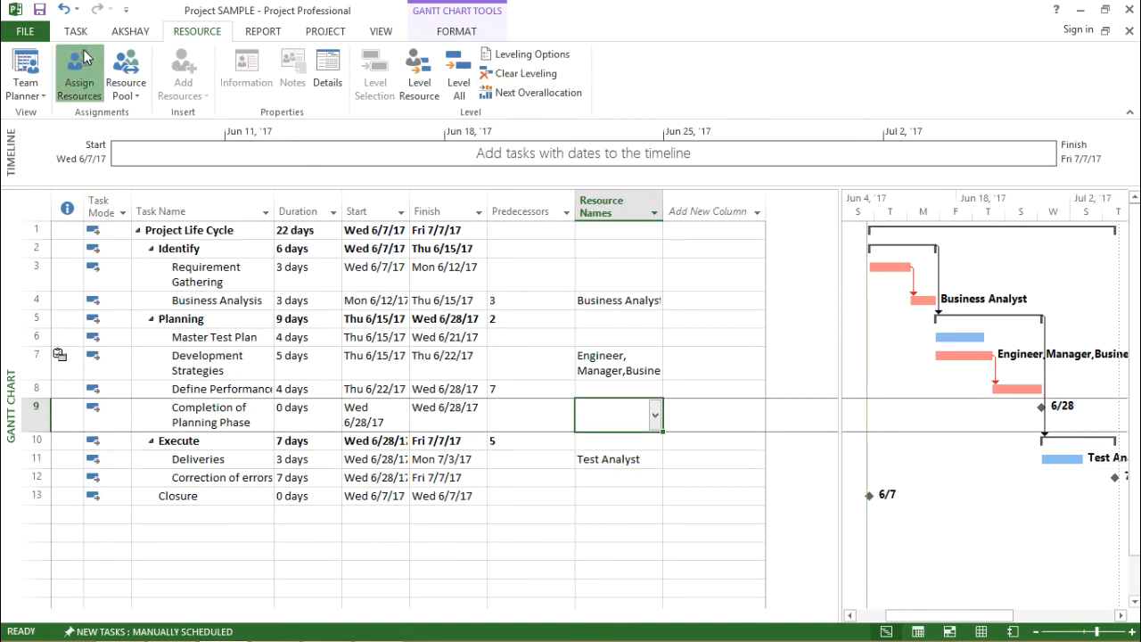
- Assign the Manager resource to the Completion of Planning Phase milestone
{"action": "left_click", "coordinate": [78, 75]}
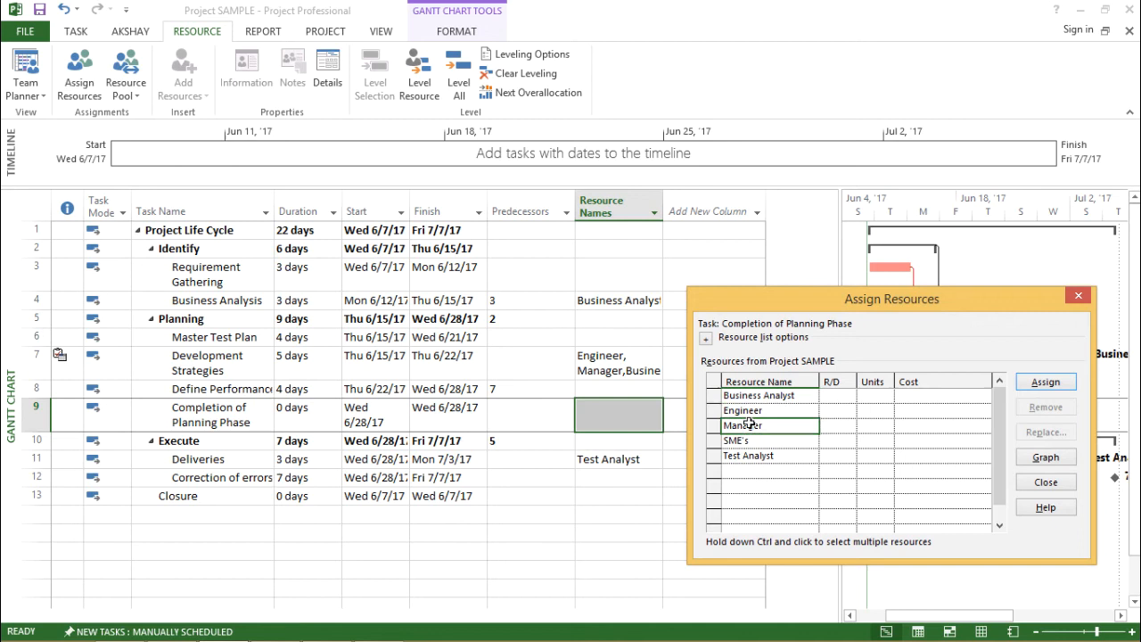
{"action": "left_click", "coordinate": [747, 425]}
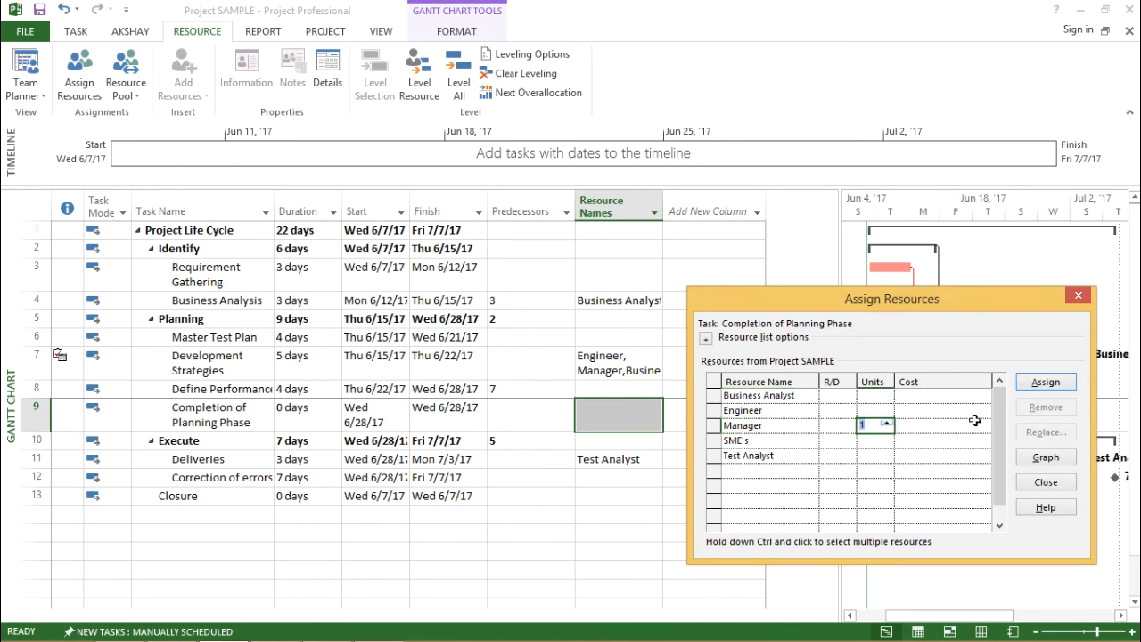
{"action": "left_click", "coordinate": [1044, 382]}
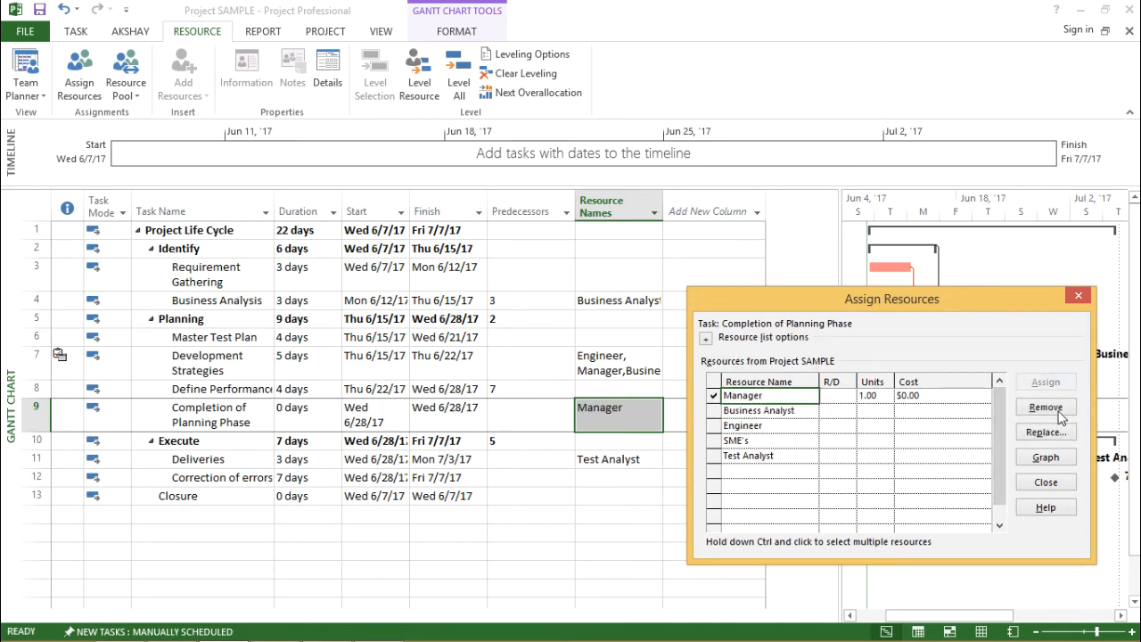
{"action": "left_click", "coordinate": [1045, 481]}
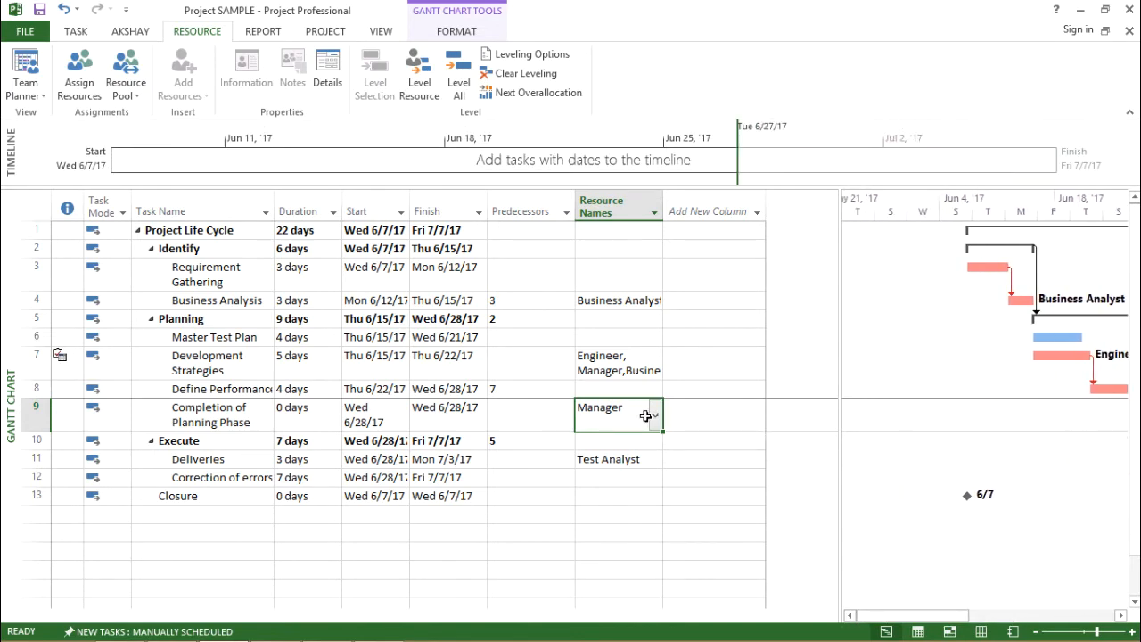
- Switch to the Resource Sheet view listing the five resources and their rates
{"action": "left_click", "coordinate": [615, 300]}
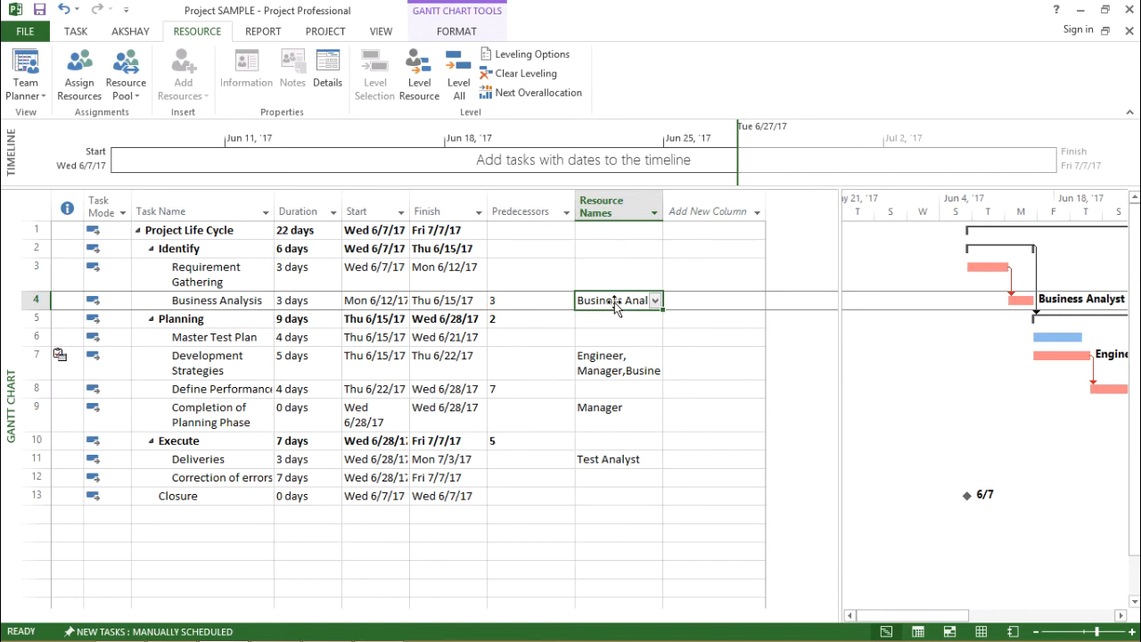
{"action": "mouse_move", "coordinate": [364, 107]}
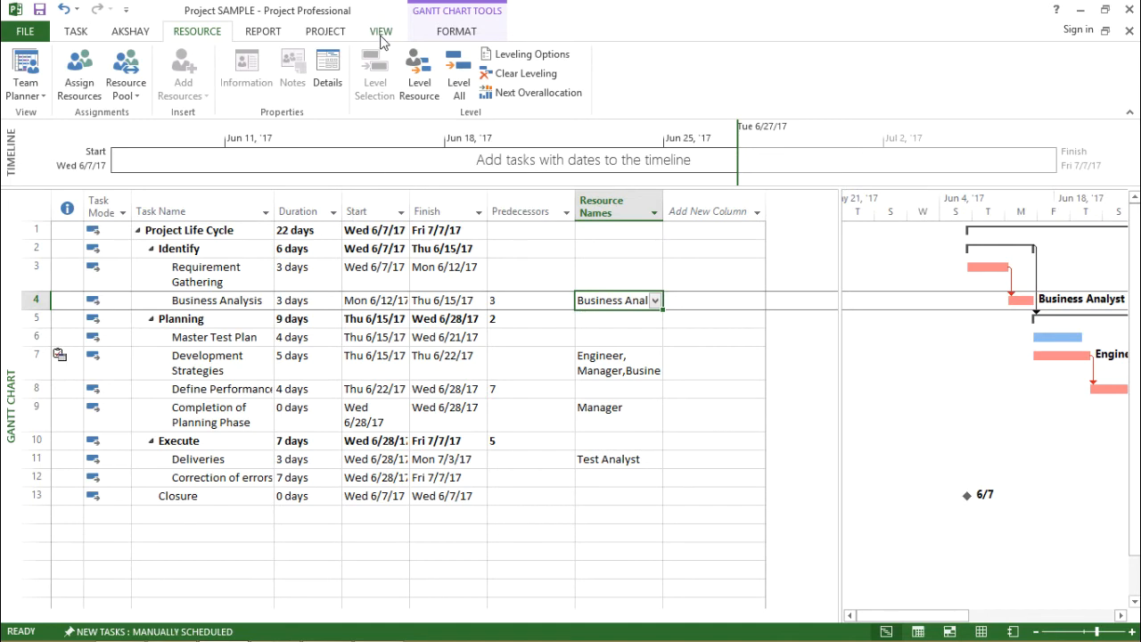
{"action": "left_click", "coordinate": [381, 30]}
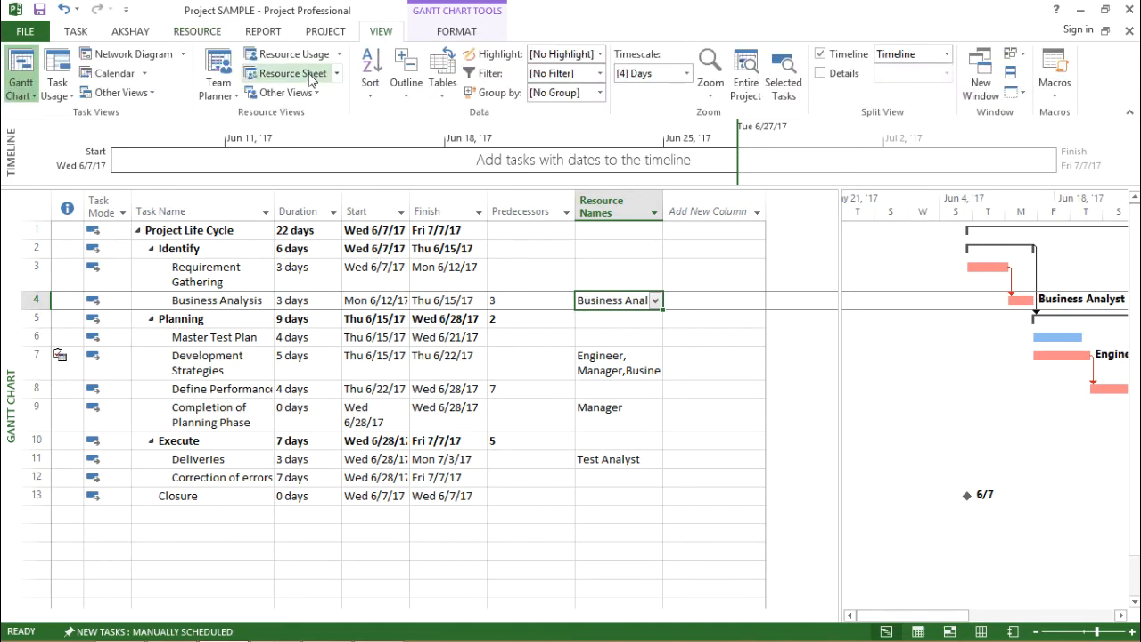
{"action": "mouse_move", "coordinate": [287, 73]}
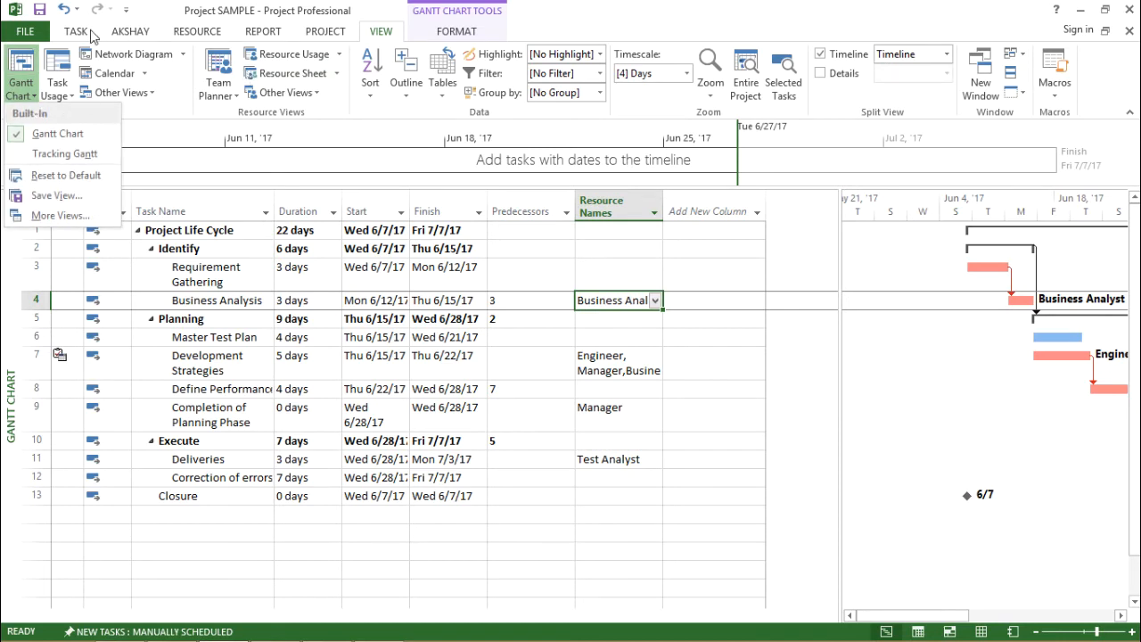
{"action": "left_click", "coordinate": [75, 31]}
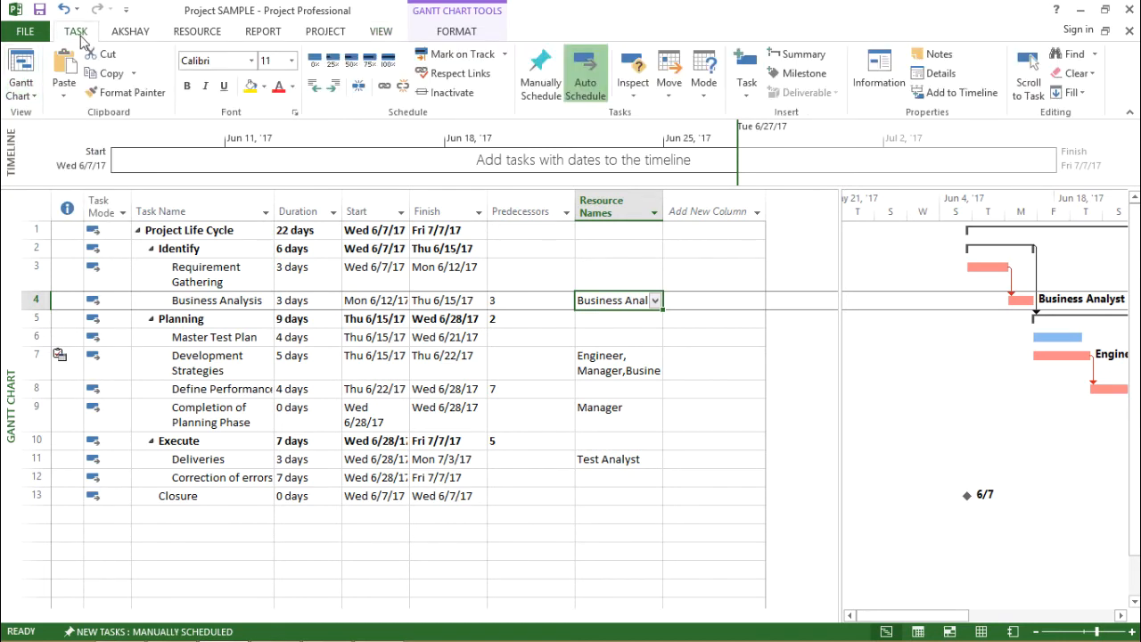
{"action": "left_click", "coordinate": [20, 73]}
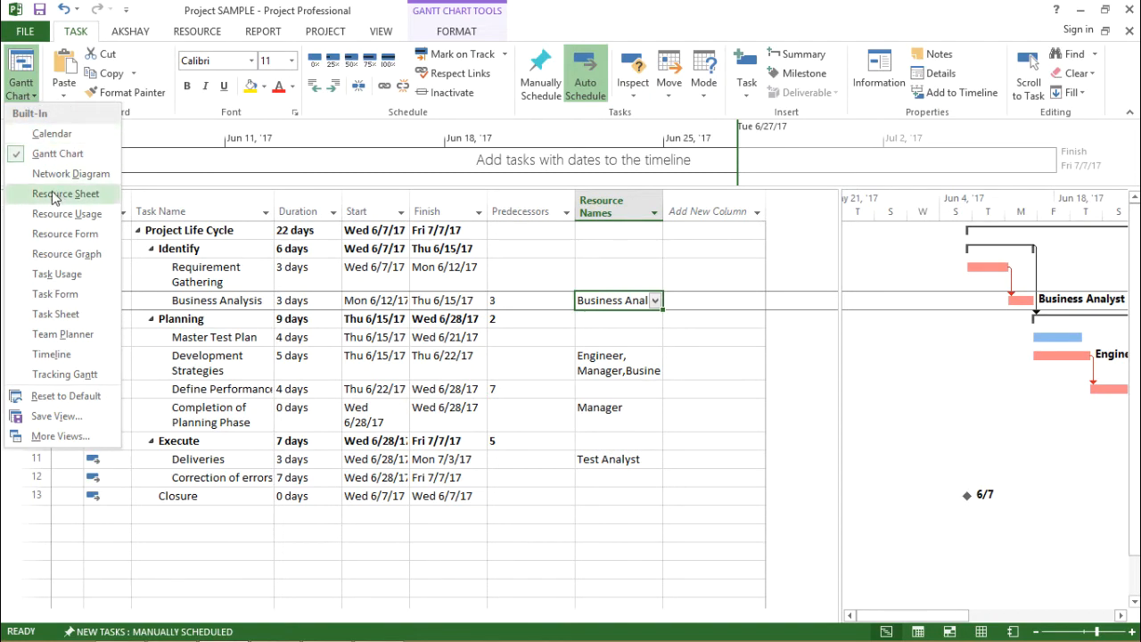
{"action": "left_click", "coordinate": [65, 194]}
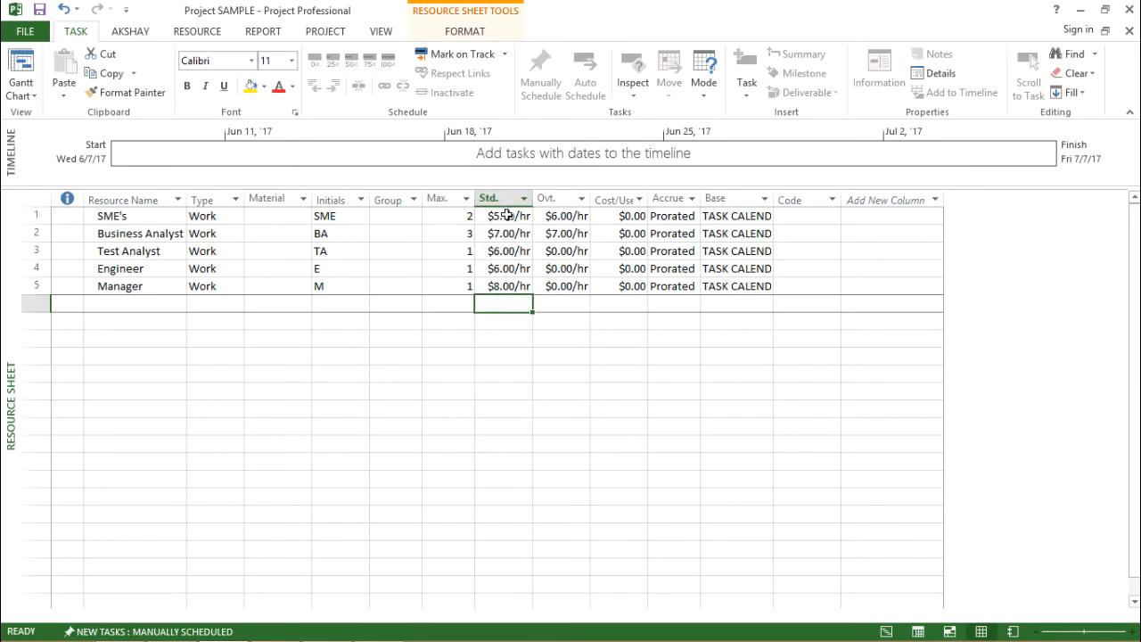
{"action": "left_click", "coordinate": [508, 286]}
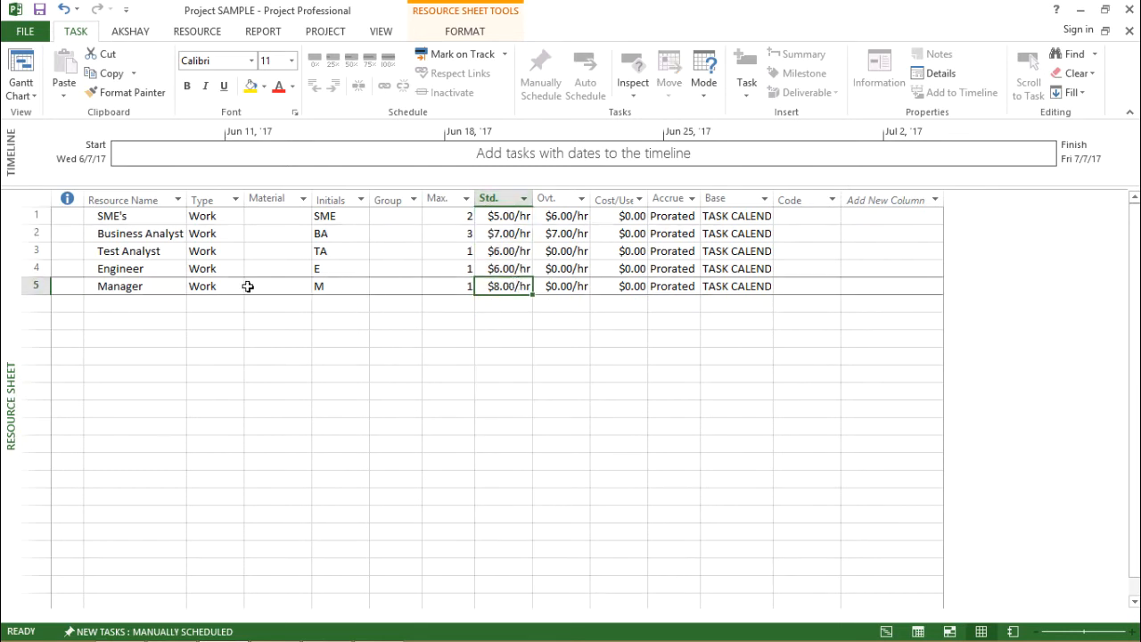
{"action": "left_click", "coordinate": [508, 233]}
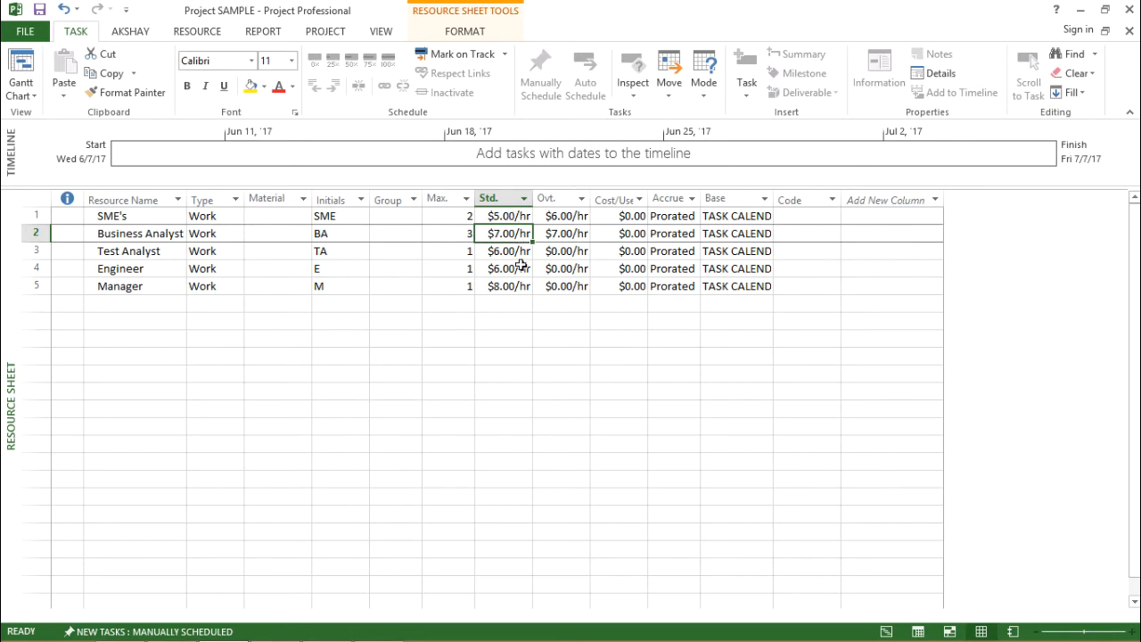
{"action": "mouse_move", "coordinate": [506, 331]}
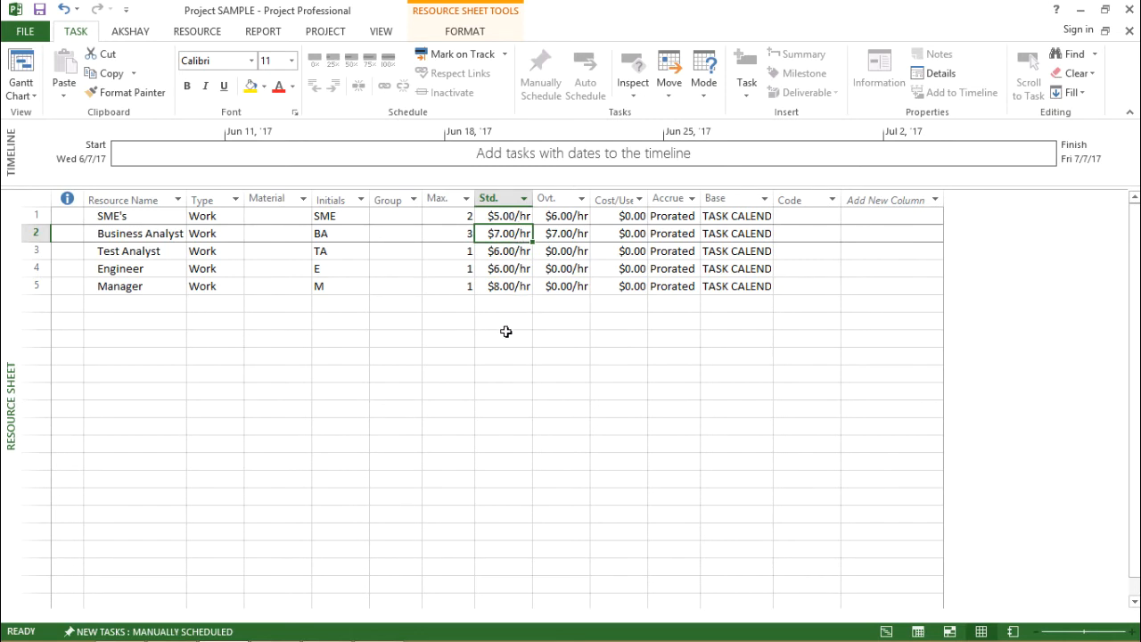
{"action": "left_click", "coordinate": [503, 321]}
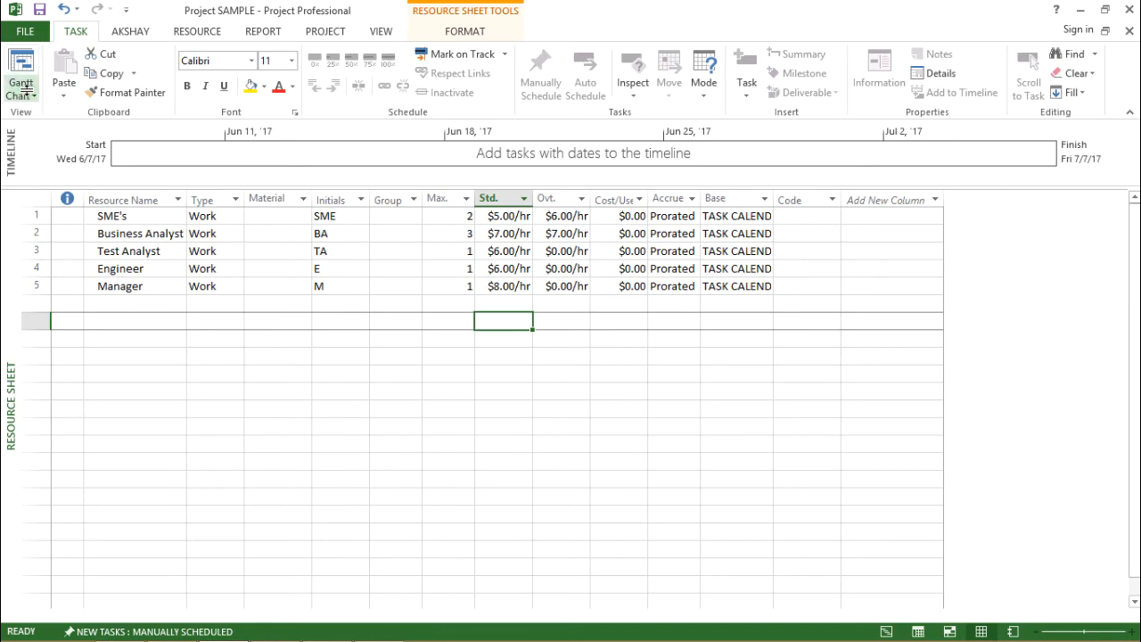
- Return to the Gantt Chart view and check Business Analysis's assigned resource
{"action": "left_click", "coordinate": [21, 76]}
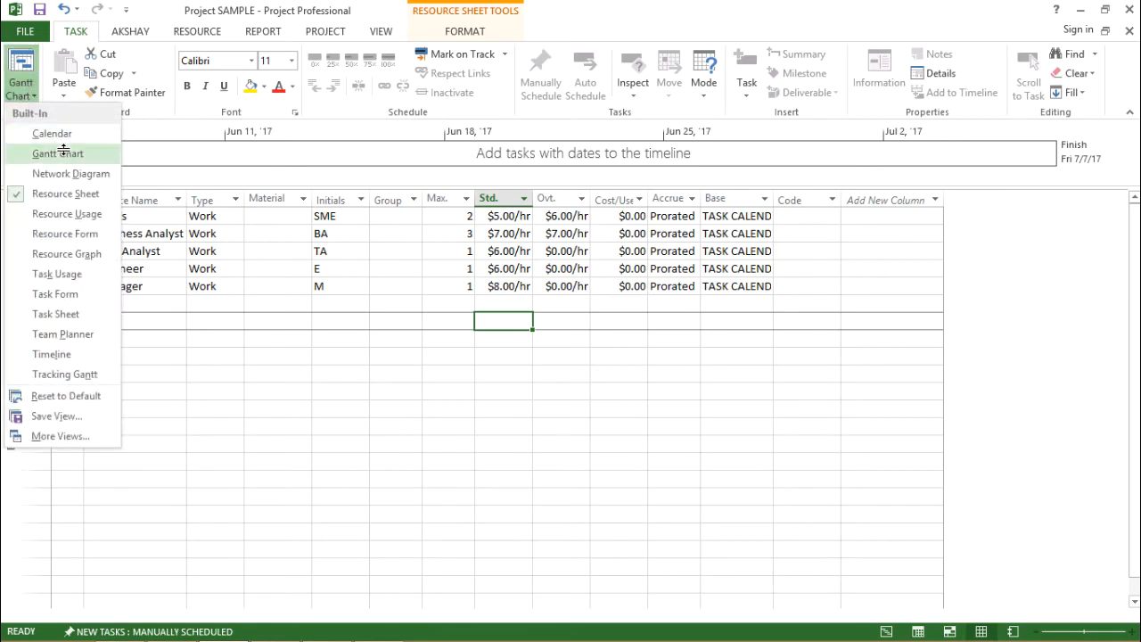
{"action": "left_click", "coordinate": [57, 153]}
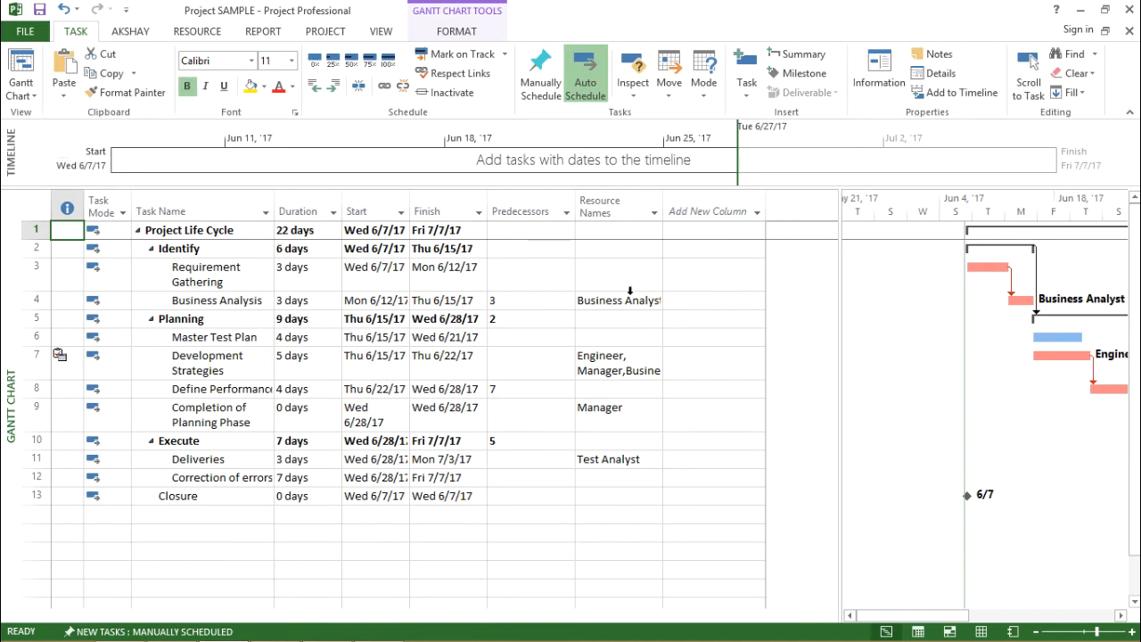
{"action": "left_click", "coordinate": [610, 299]}
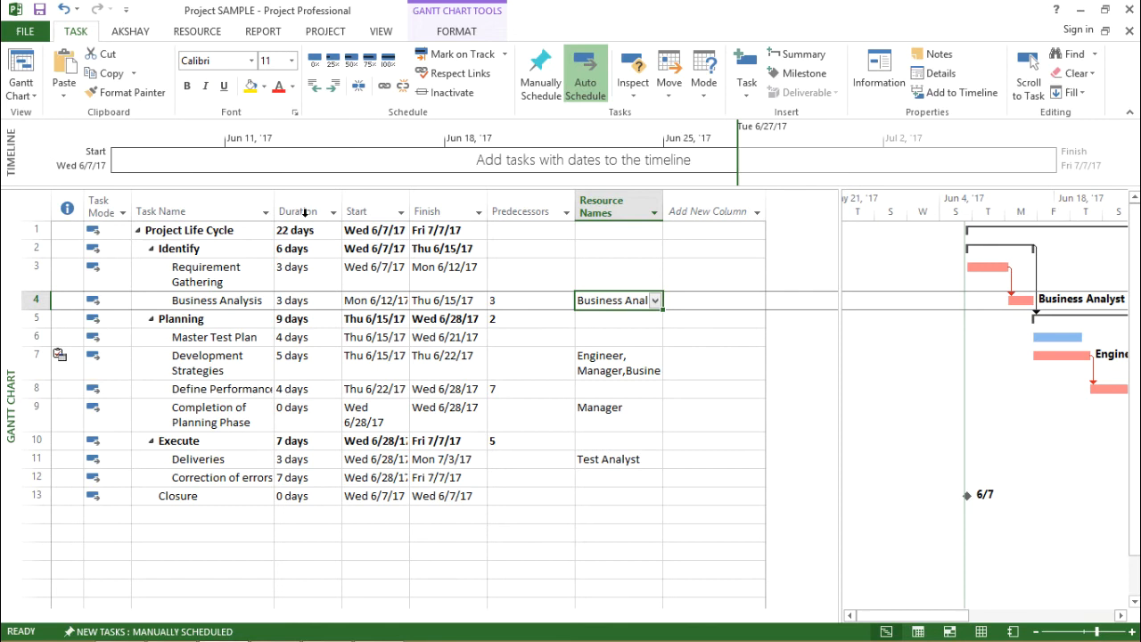
{"action": "mouse_move", "coordinate": [303, 211]}
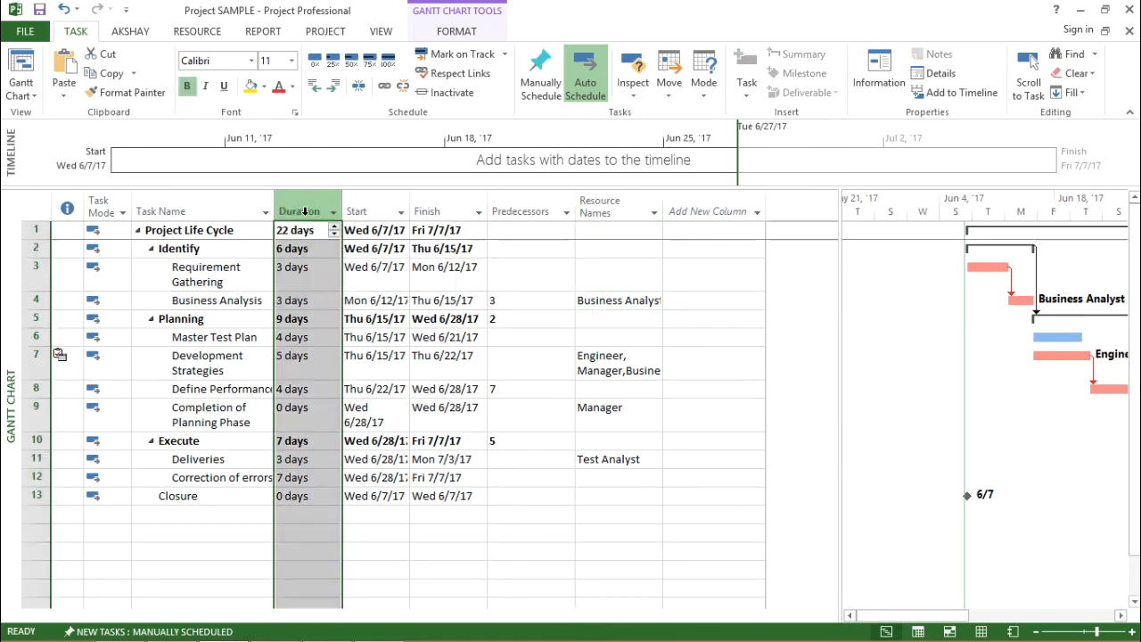
- Insert a Cost column before Duration showing the $1,296.00 project total
{"action": "right_click", "coordinate": [308, 211]}
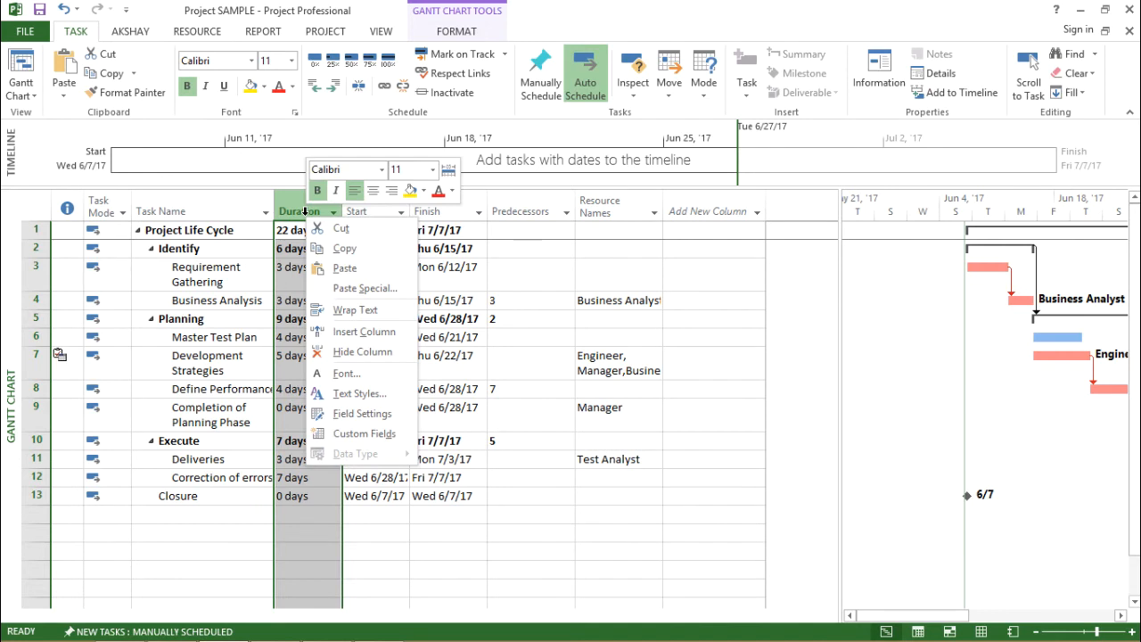
{"action": "mouse_move", "coordinate": [341, 302]}
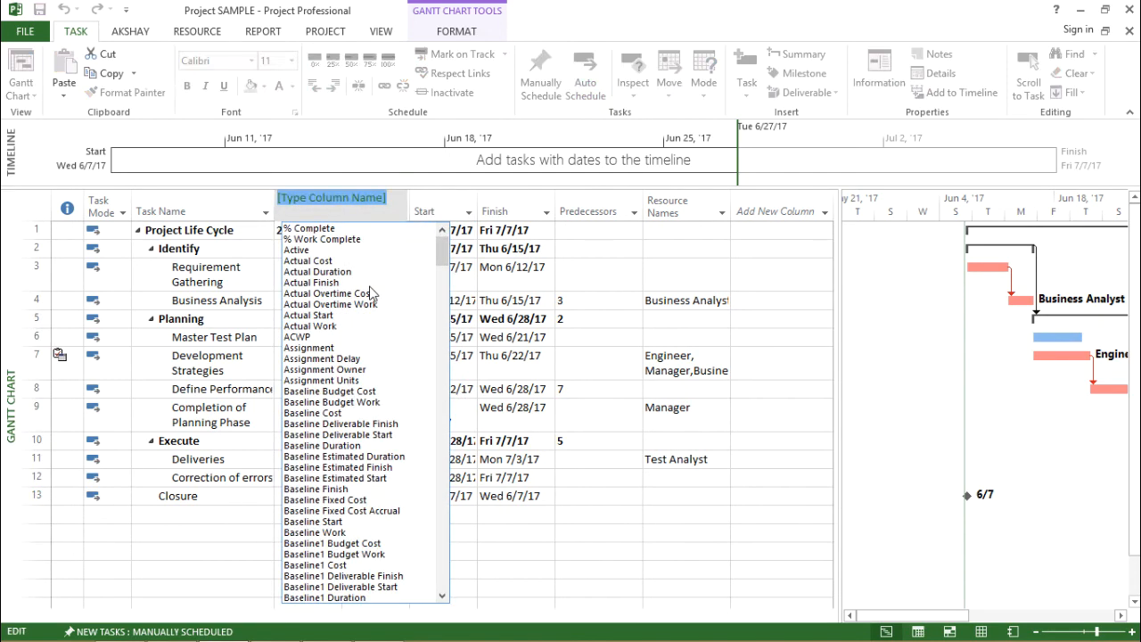
{"action": "type", "text": "Cost"}
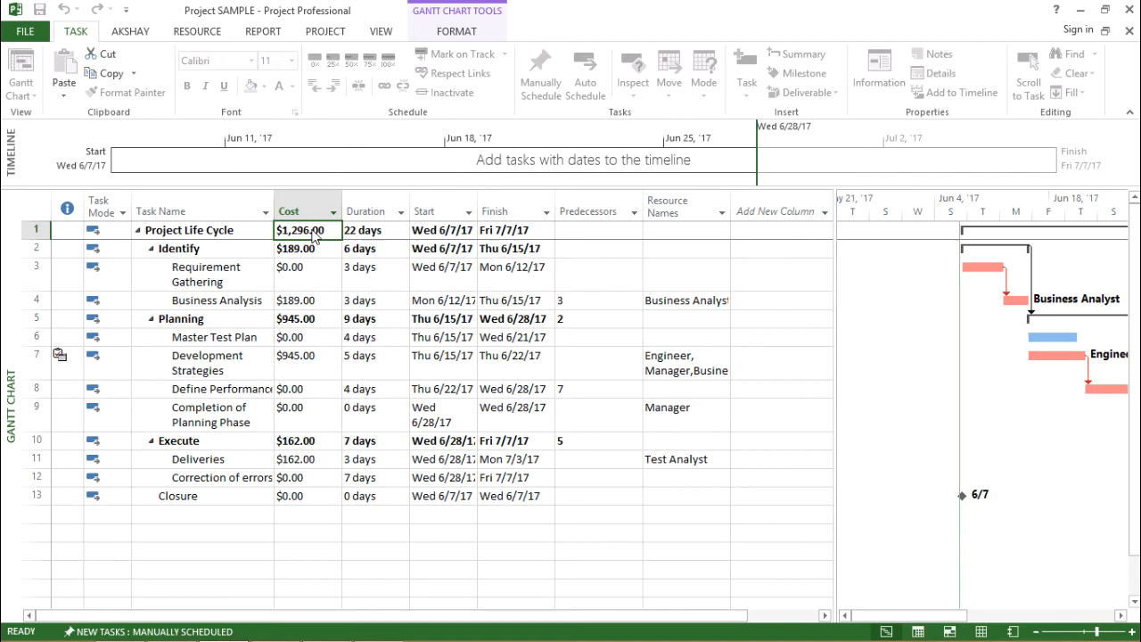
{"action": "left_click", "coordinate": [585, 73]}
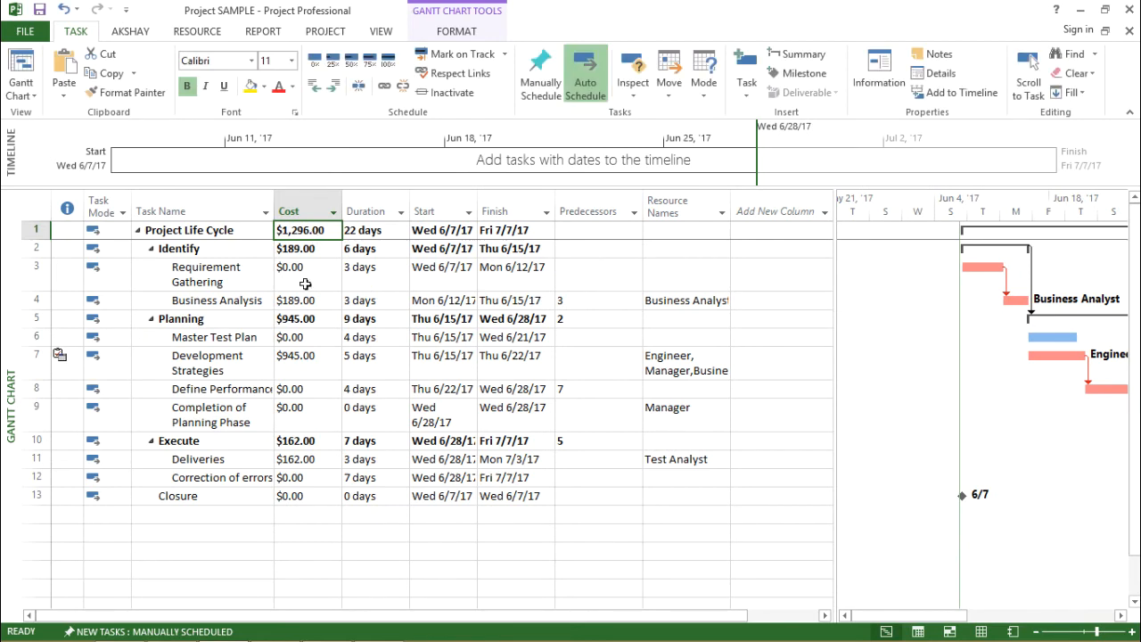
{"action": "mouse_move", "coordinate": [314, 343]}
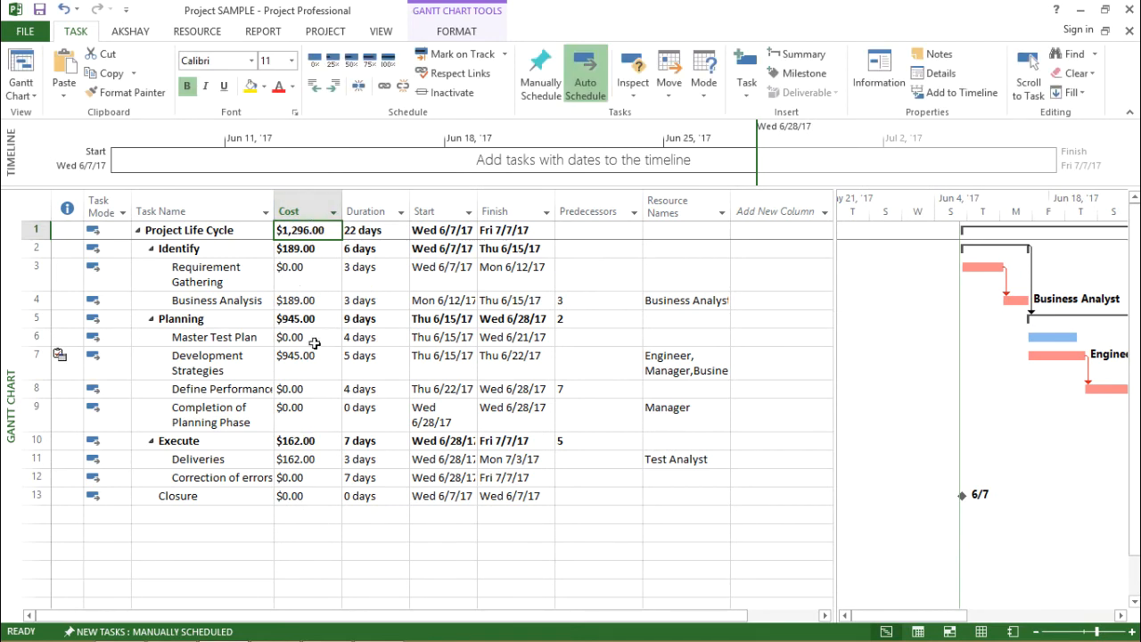
{"action": "left_click", "coordinate": [179, 248]}
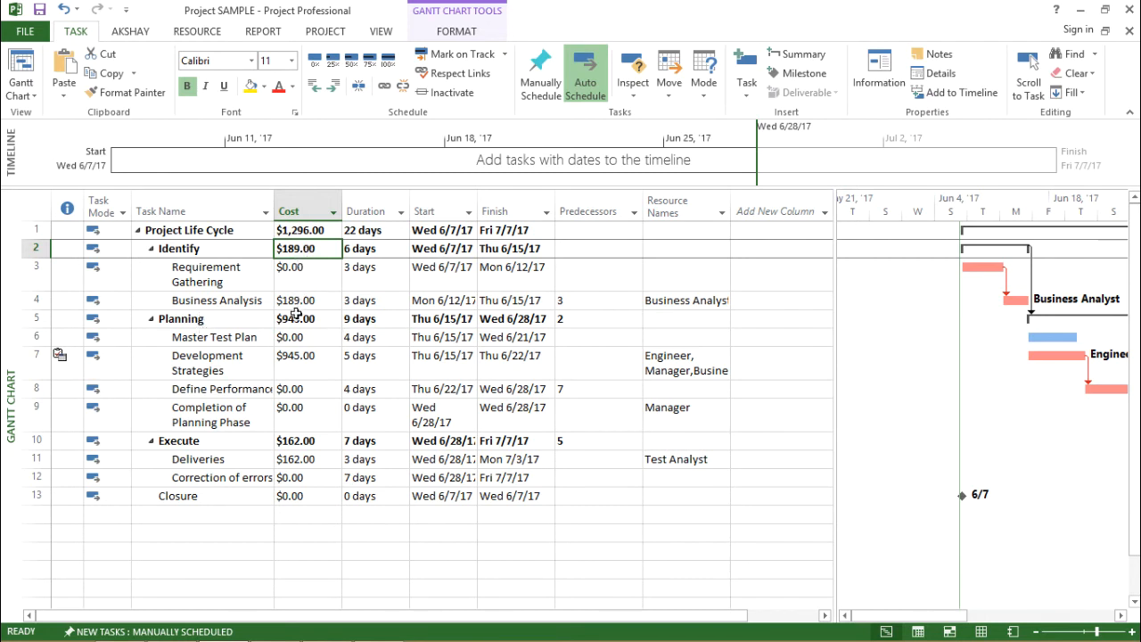
{"action": "left_click", "coordinate": [306, 300]}
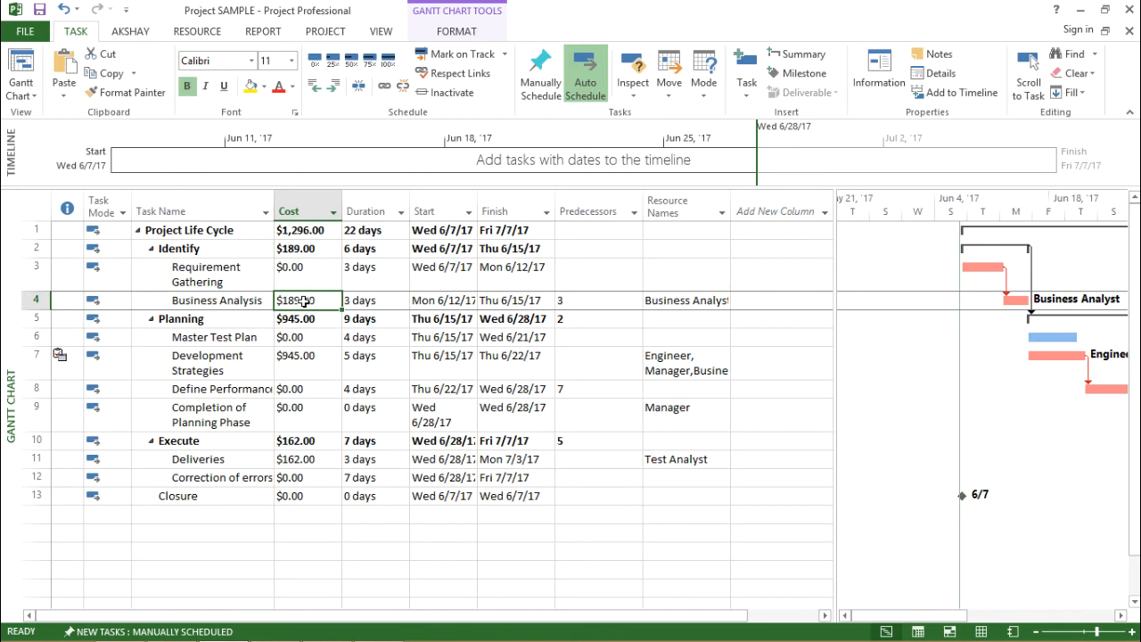
{"action": "left_click", "coordinate": [307, 266]}
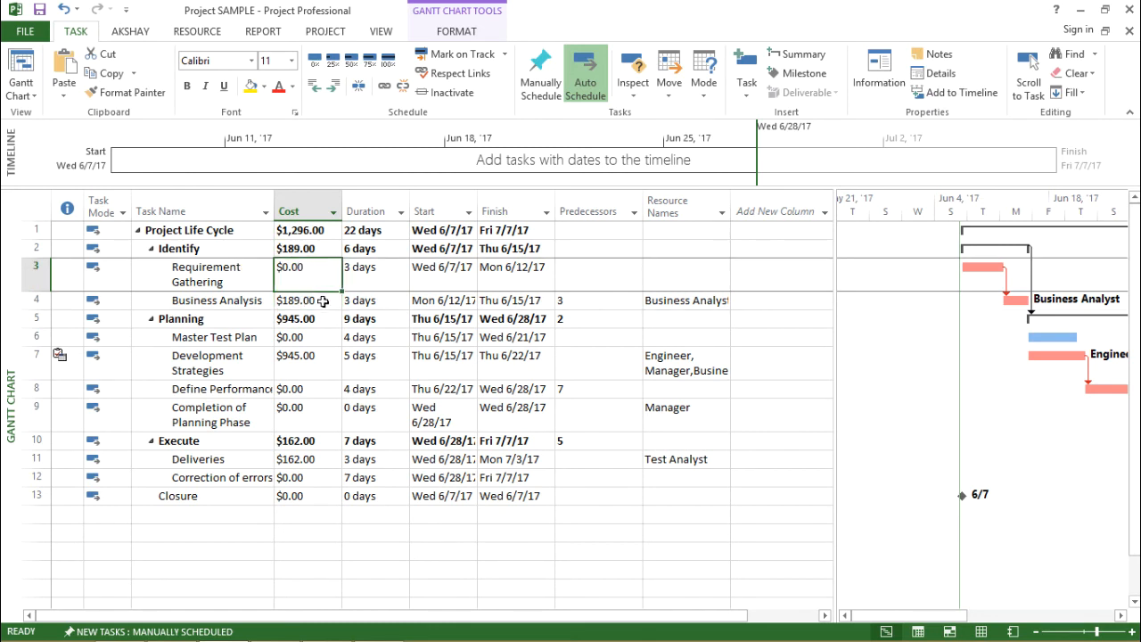
{"action": "left_click", "coordinate": [303, 300]}
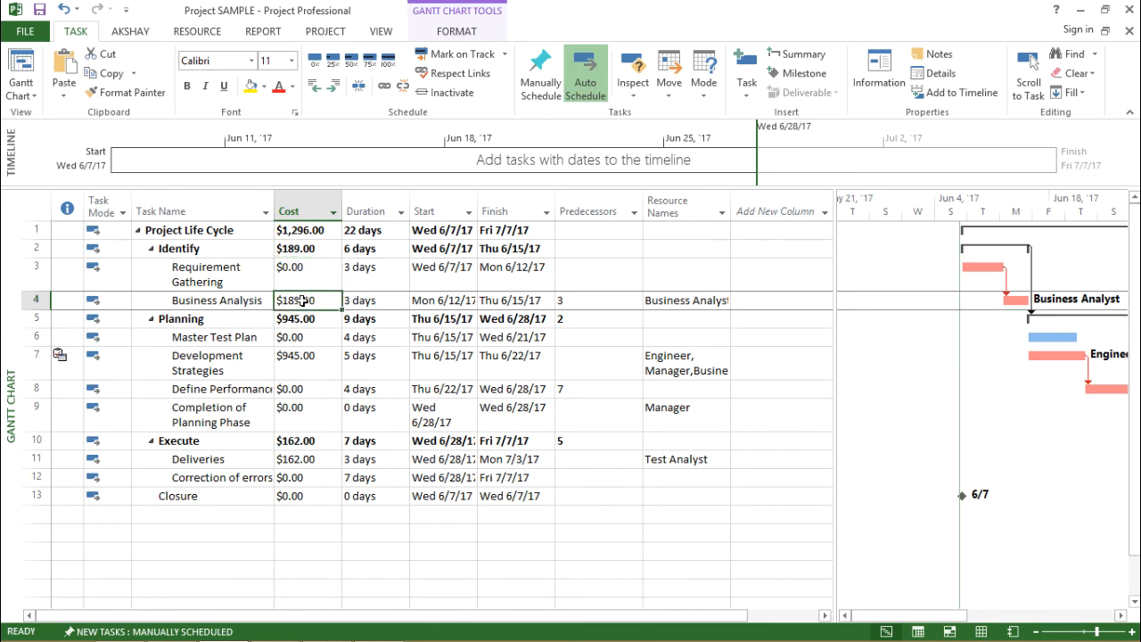
{"action": "left_click", "coordinate": [303, 248]}
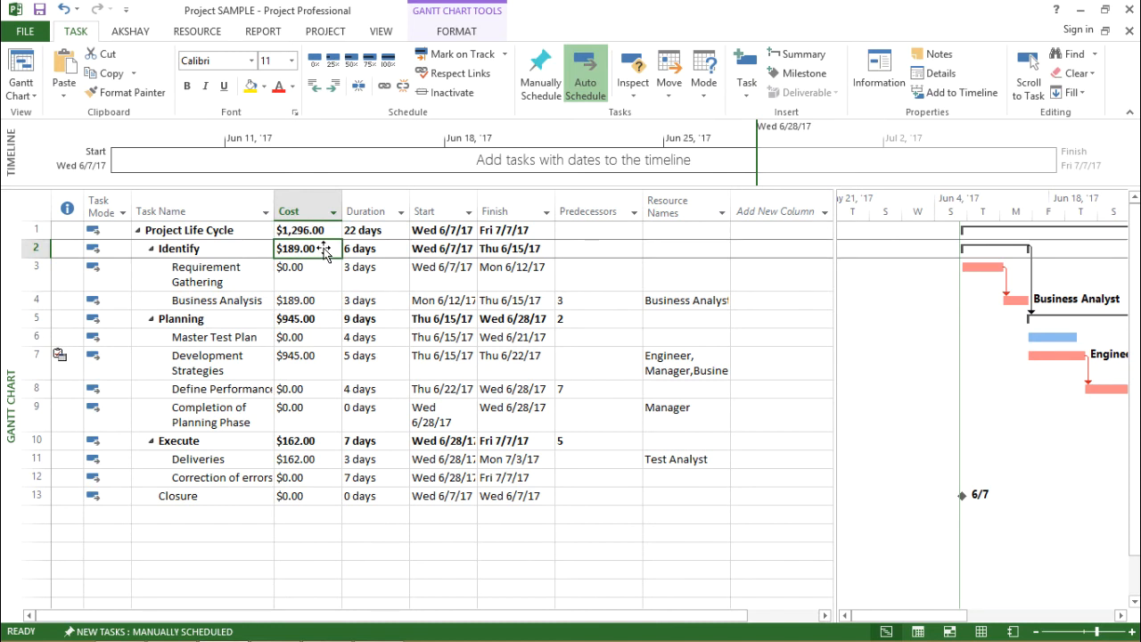
{"action": "left_click", "coordinate": [303, 318]}
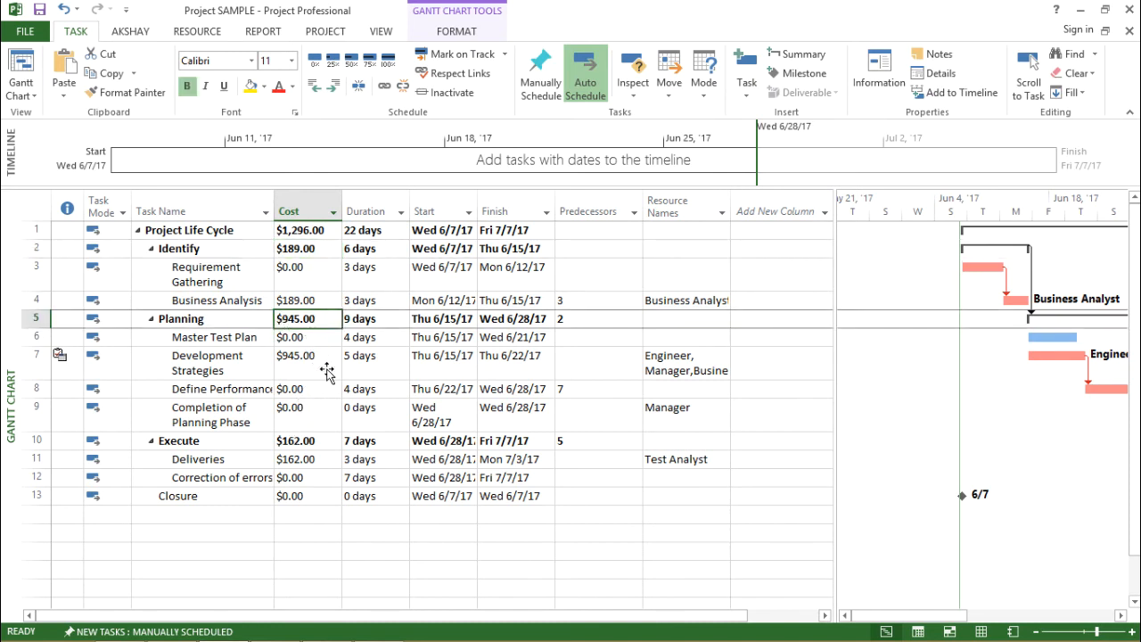
{"action": "left_click", "coordinate": [306, 363]}
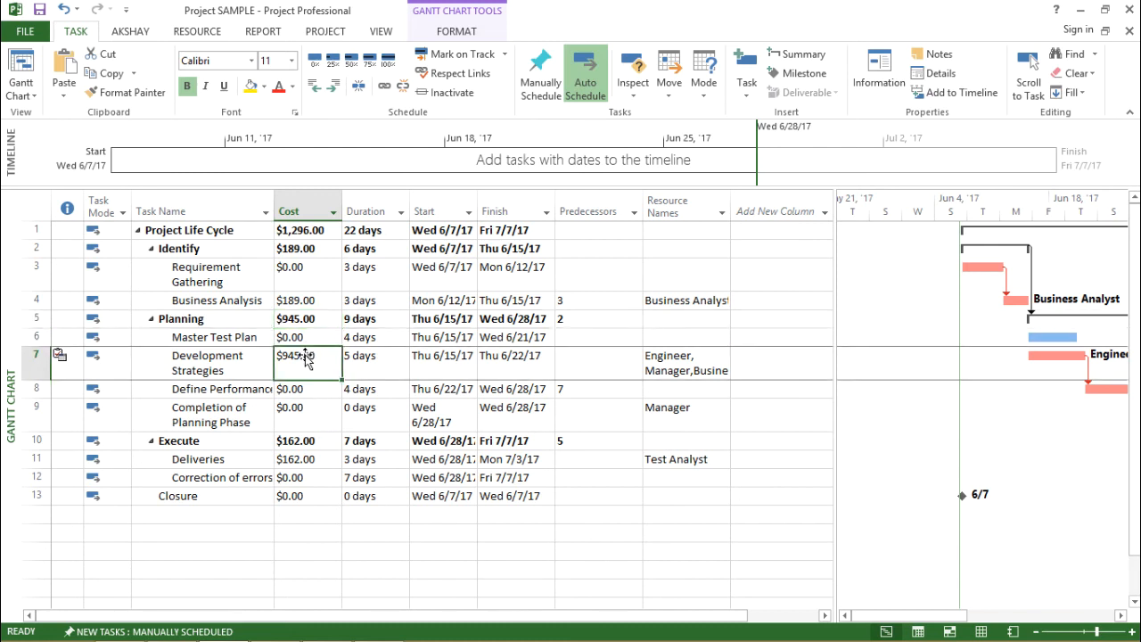
{"action": "left_click", "coordinate": [307, 440]}
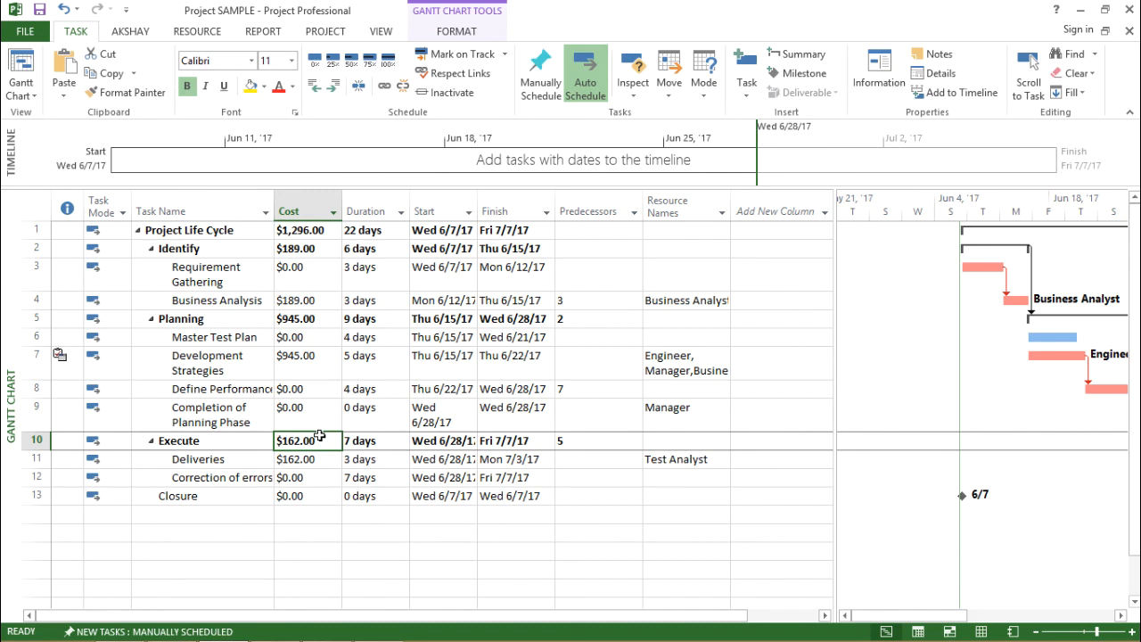
{"action": "left_click", "coordinate": [201, 248]}
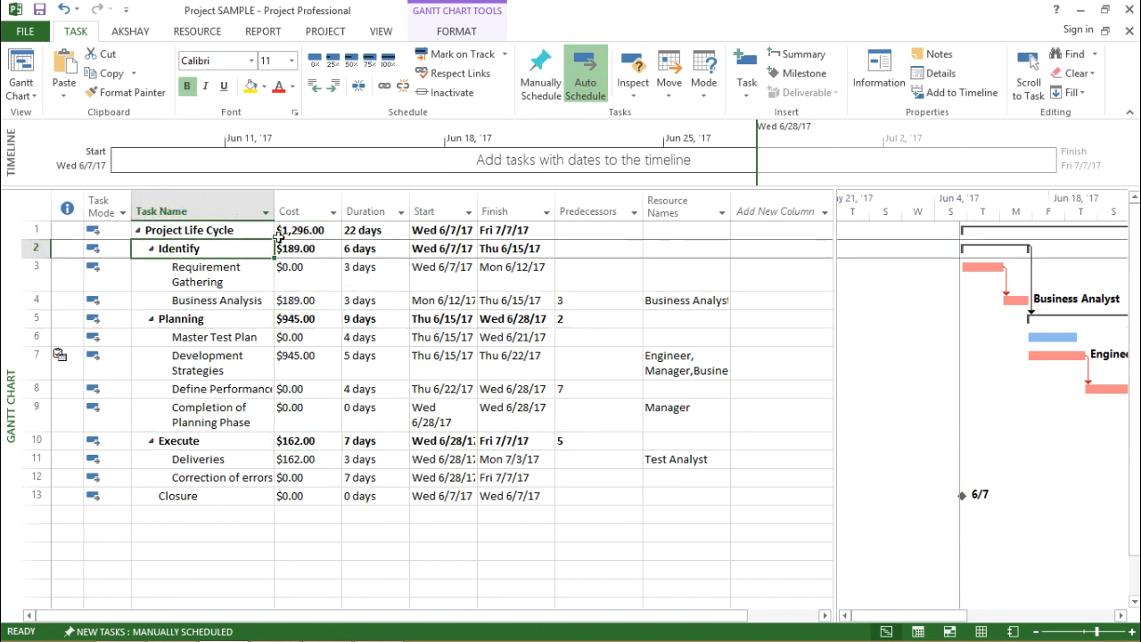
{"action": "left_click", "coordinate": [303, 230]}
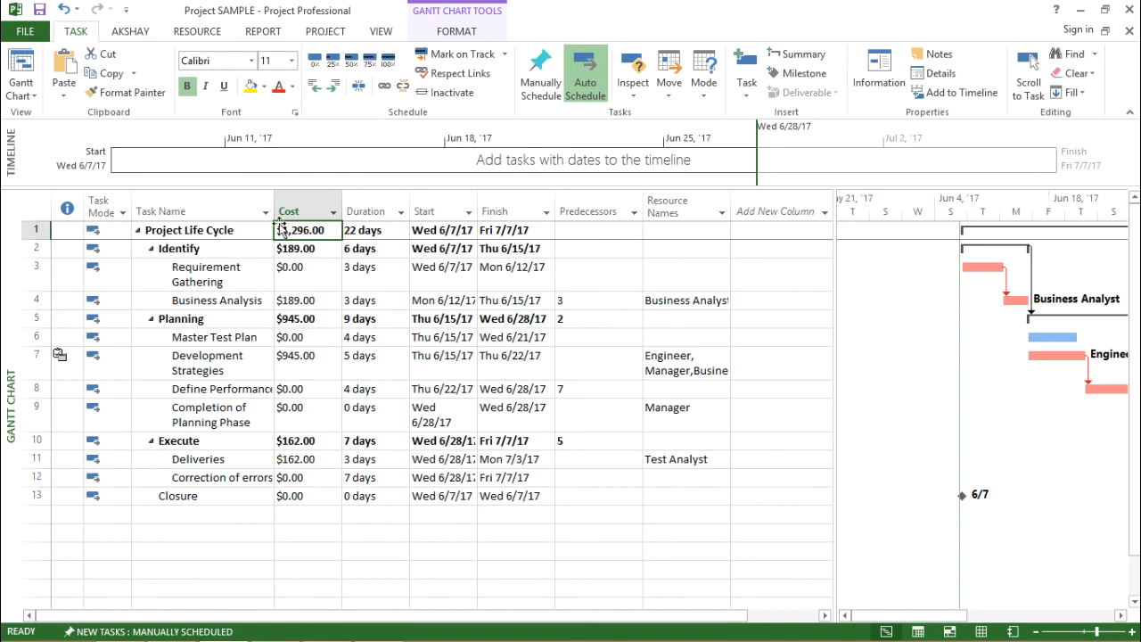
{"action": "left_click", "coordinate": [188, 230]}
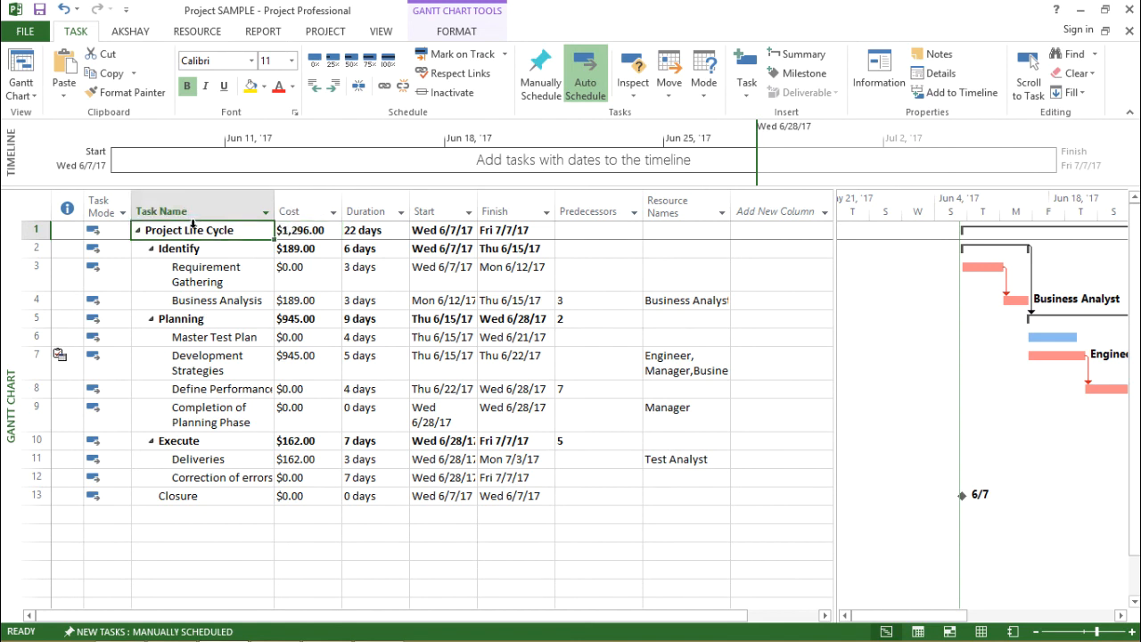
{"action": "left_click", "coordinate": [301, 249]}
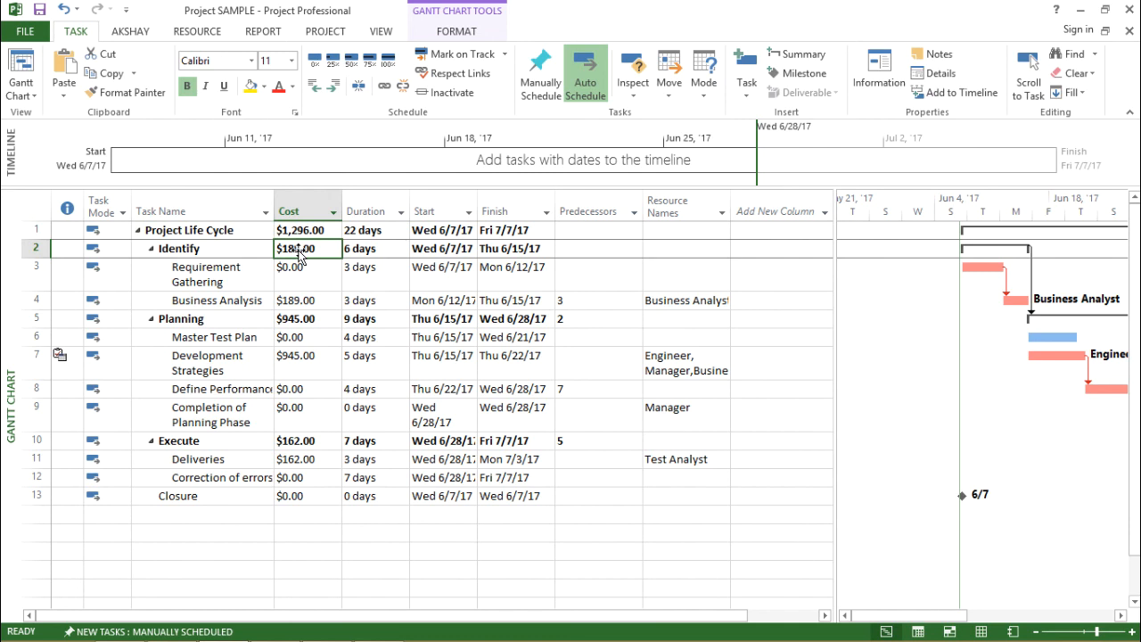
{"action": "left_click", "coordinate": [307, 318]}
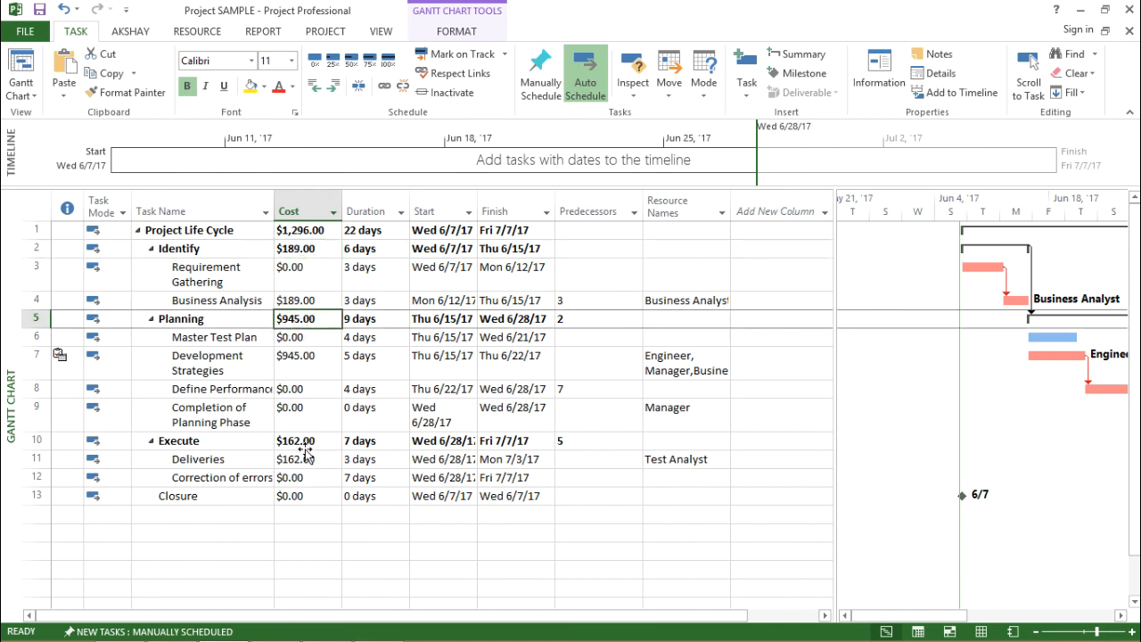
{"action": "left_click", "coordinate": [307, 441]}
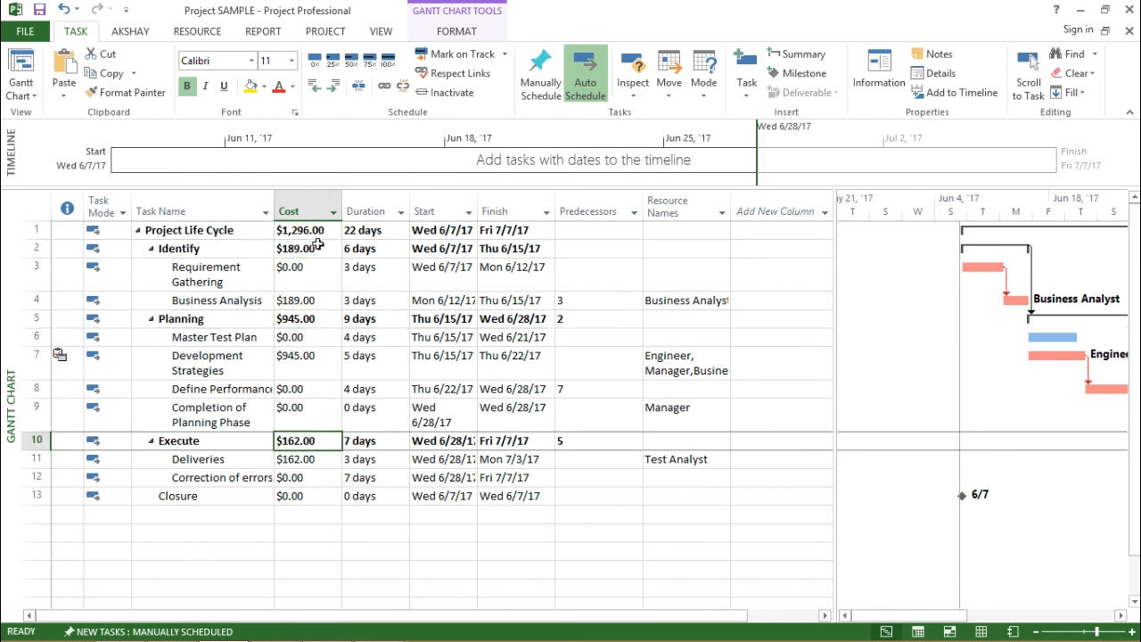